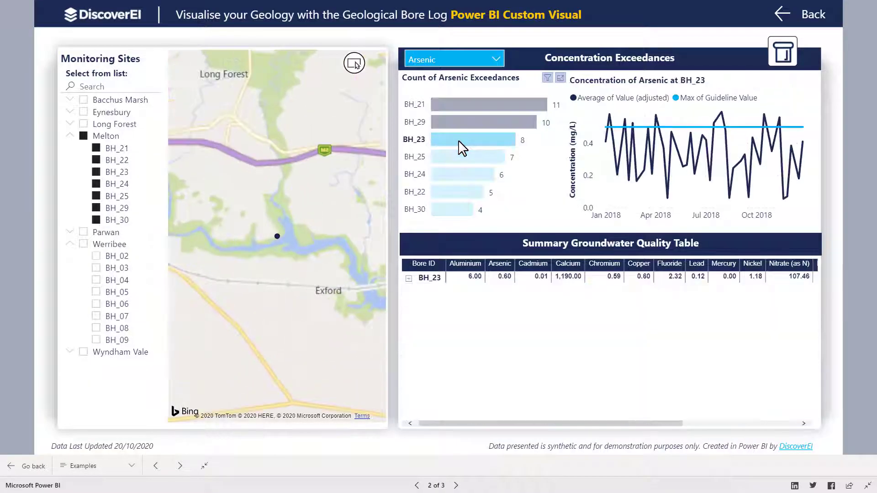
# Drill into BH_23's monthly results, then return to the How To overview page
pyautogui.click(408, 277)
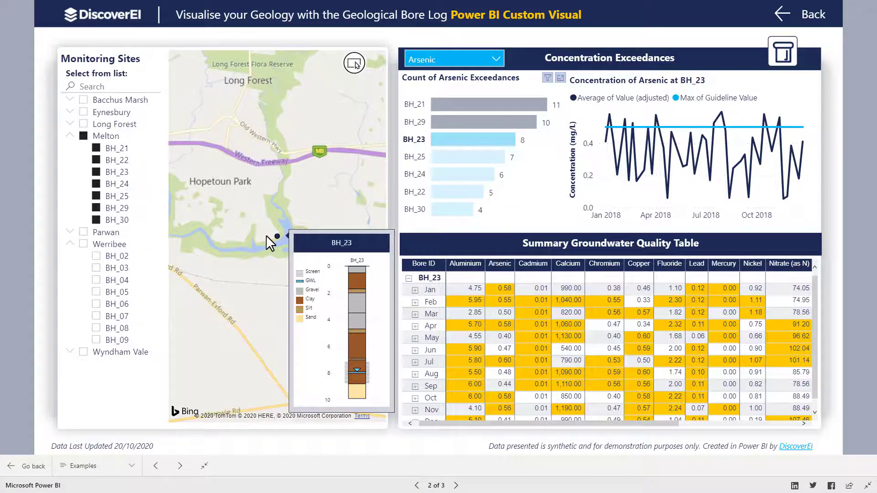
pyautogui.click(155, 465)
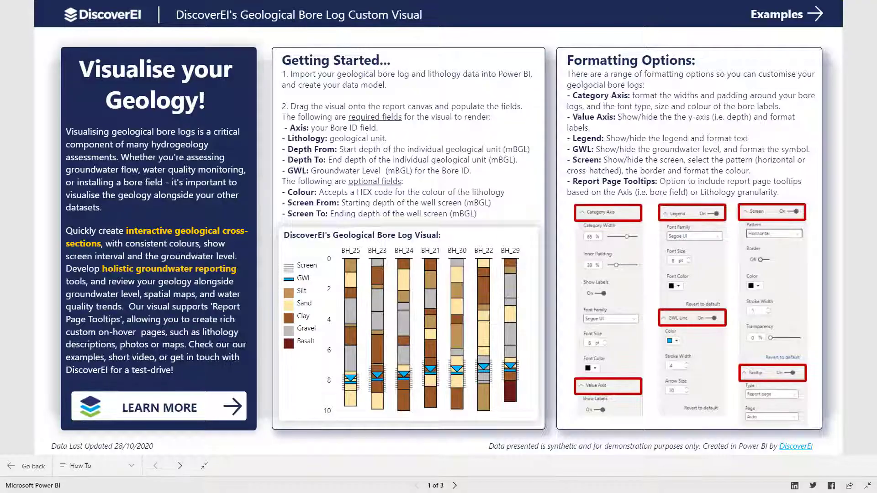
pyautogui.moveTo(435, 200)
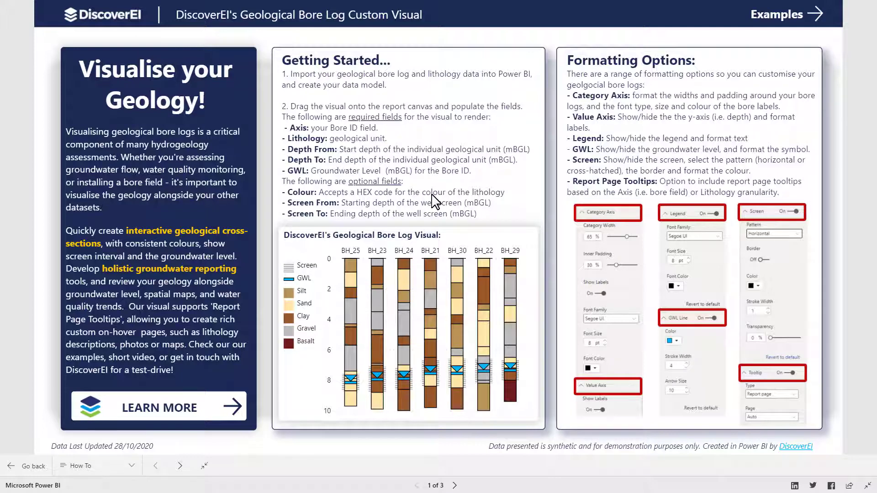
pyautogui.moveTo(776, 14)
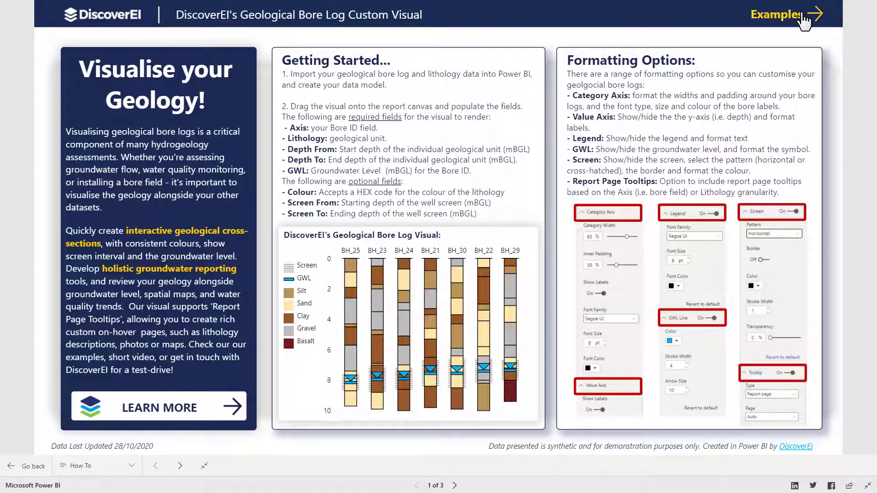
# Go to the Geological Bore Log product page and scroll to its Test Drive dashboard
pyautogui.click(779, 14)
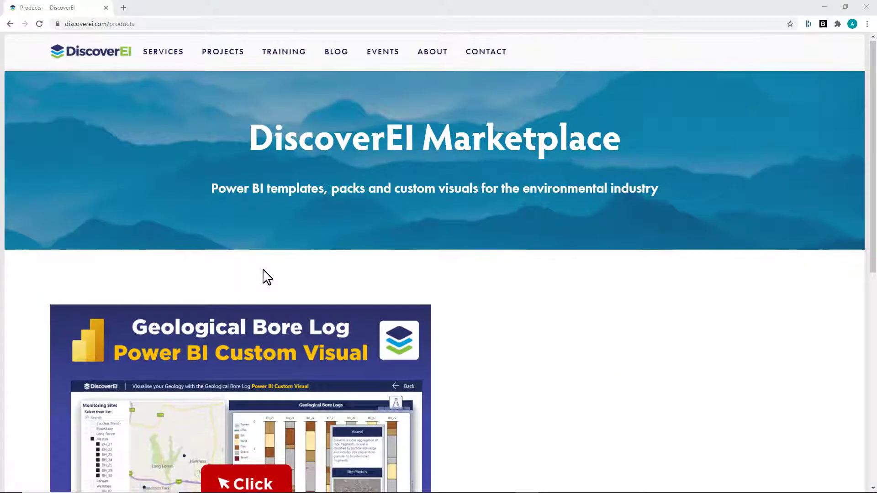
pyautogui.scroll(-3)
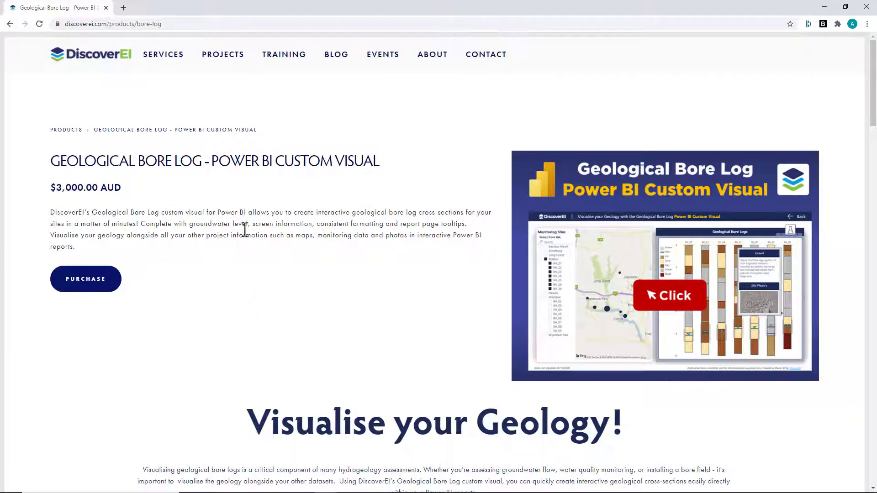
pyautogui.scroll(-3)
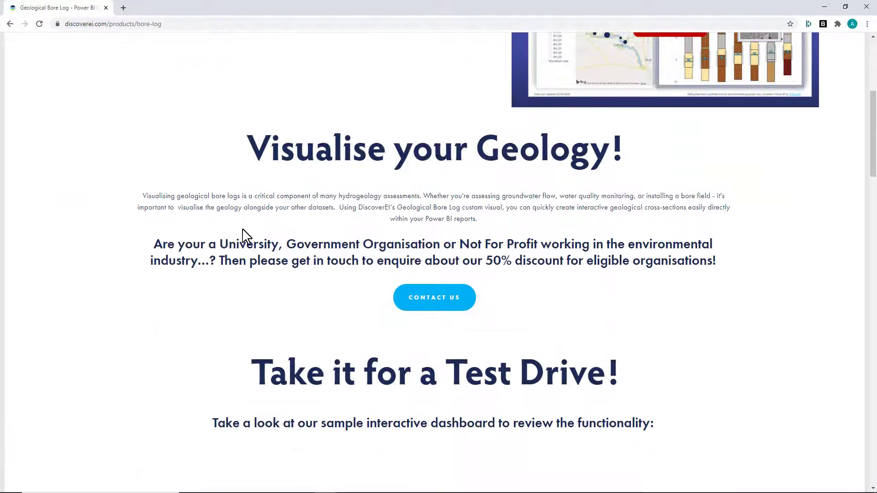
pyautogui.scroll(-3)
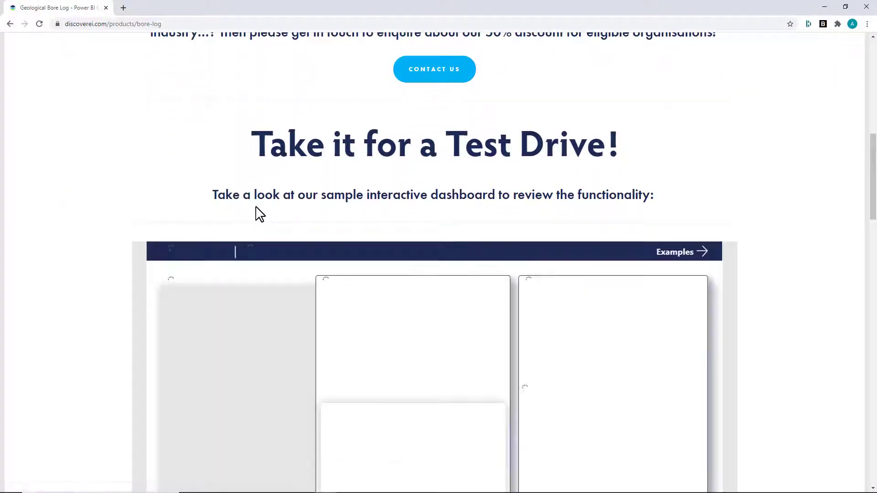
pyautogui.scroll(-3)
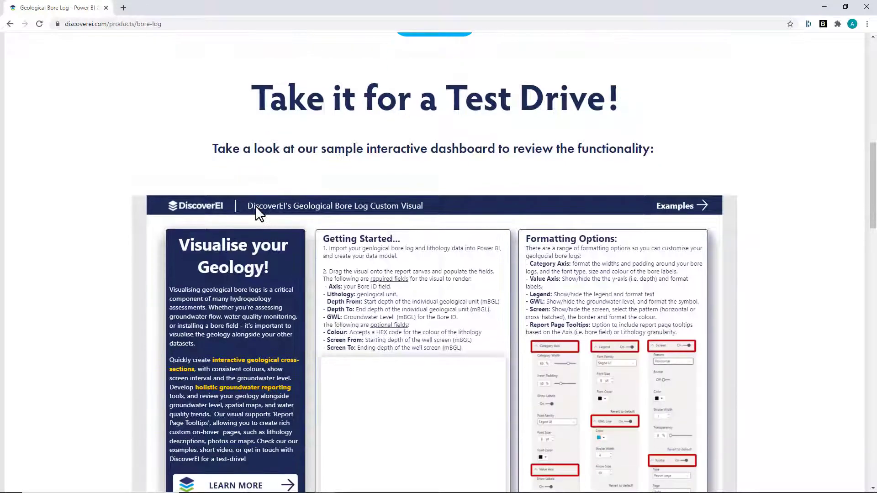
pyautogui.scroll(-3)
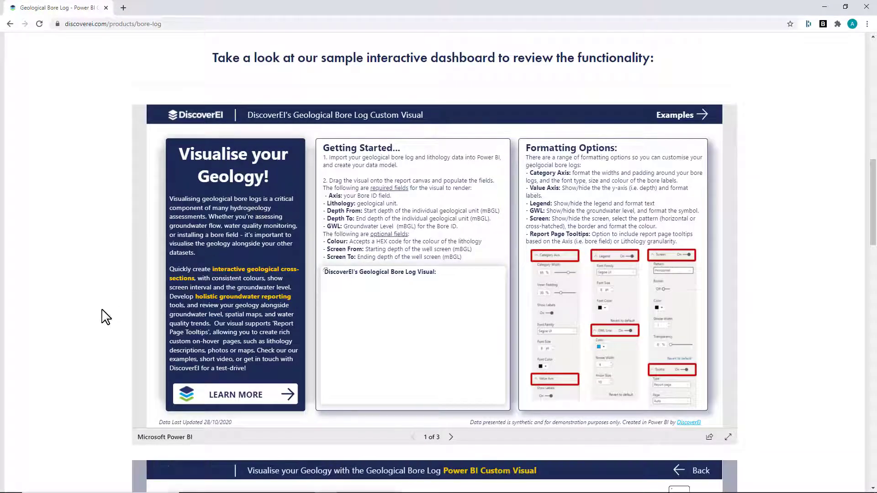
pyautogui.scroll(-3)
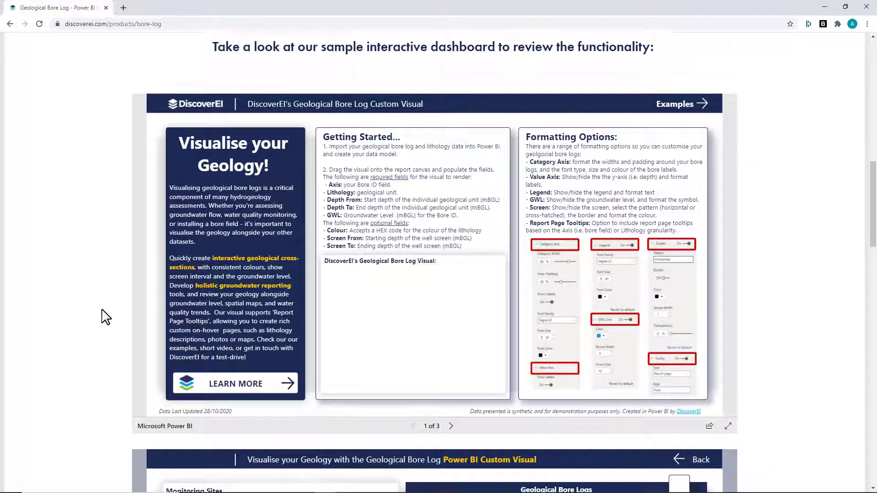
pyautogui.scroll(-3)
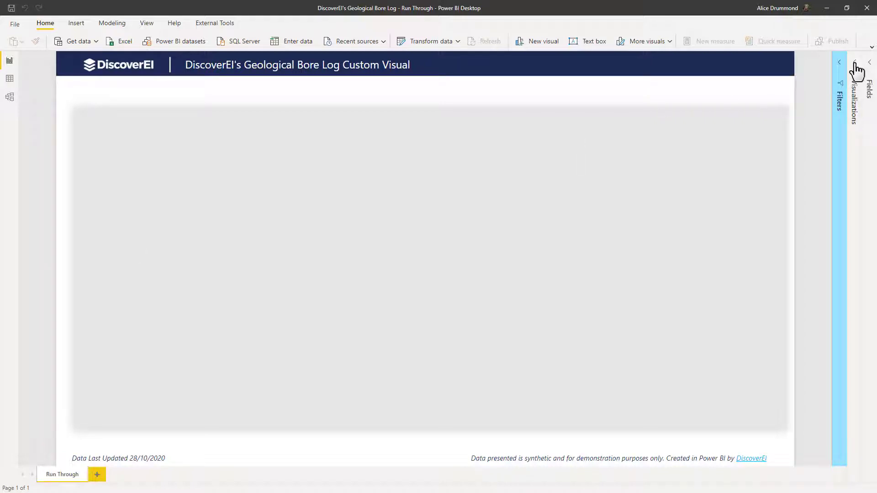
pyautogui.moveTo(838, 62)
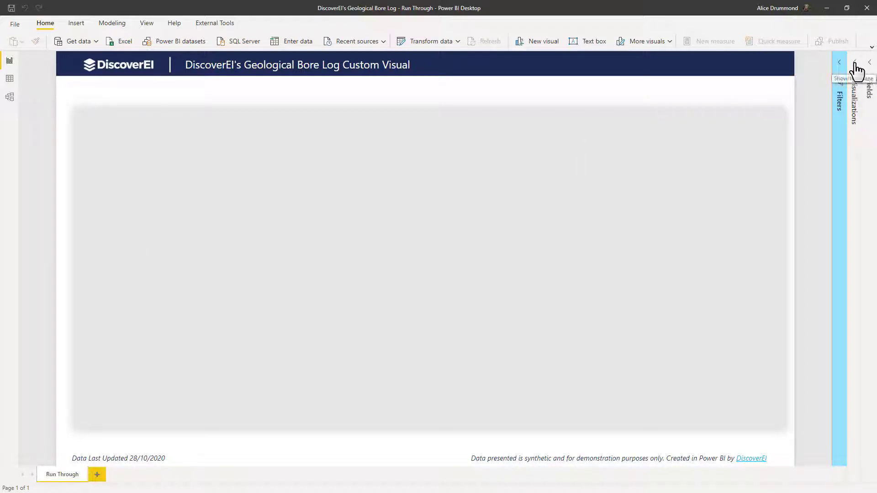
# Import Bore.Visual.2.1.0.pbiviz via Import a visual from a file in Visualizations
pyautogui.click(852, 62)
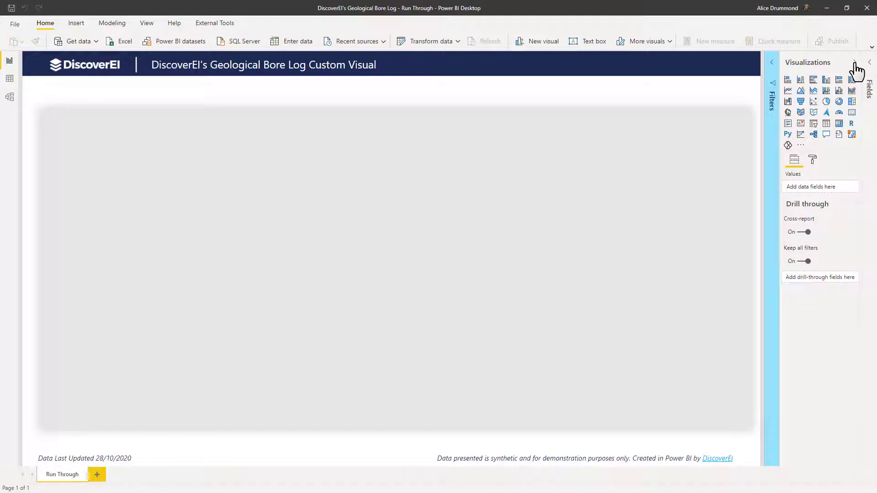
pyautogui.moveTo(845, 90)
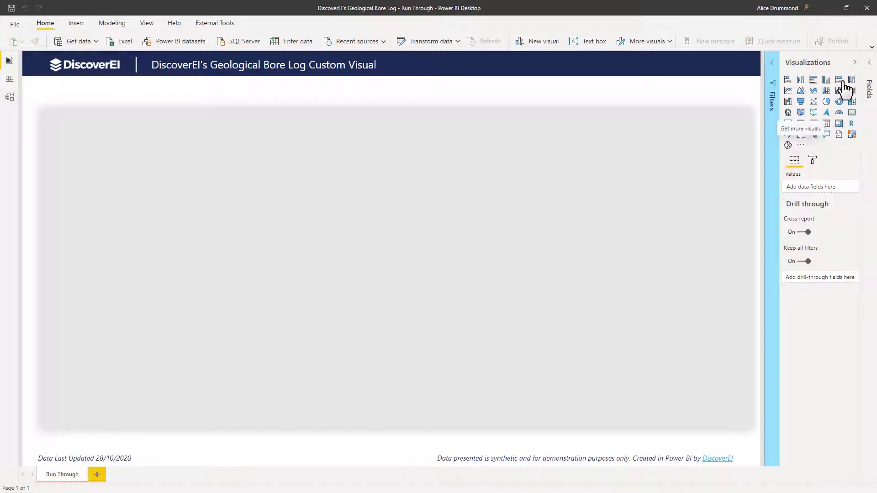
pyautogui.click(800, 145)
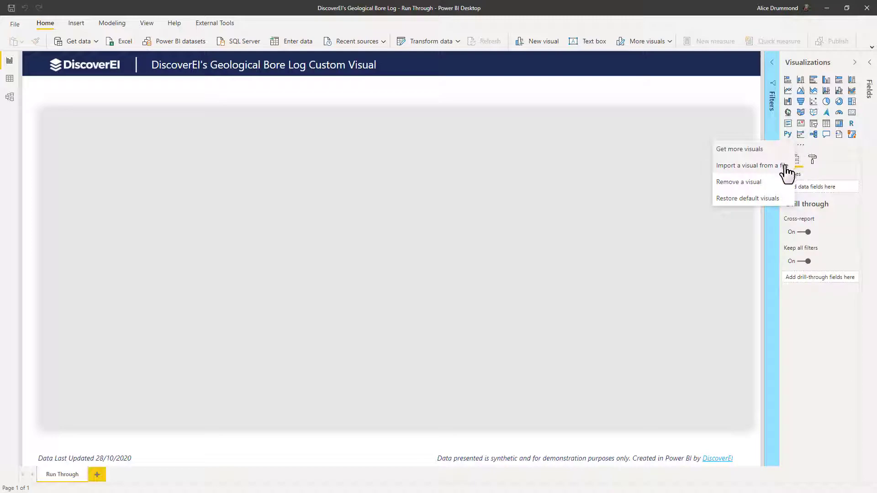
pyautogui.click(750, 166)
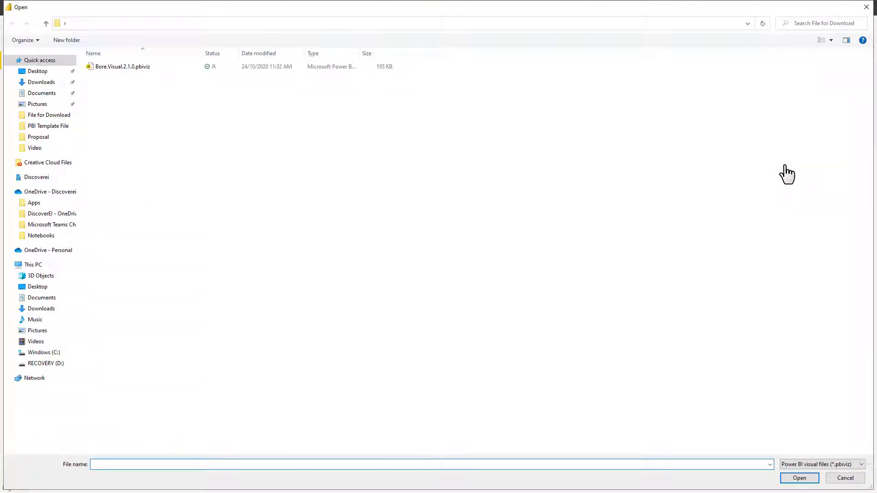
pyautogui.moveTo(121, 66)
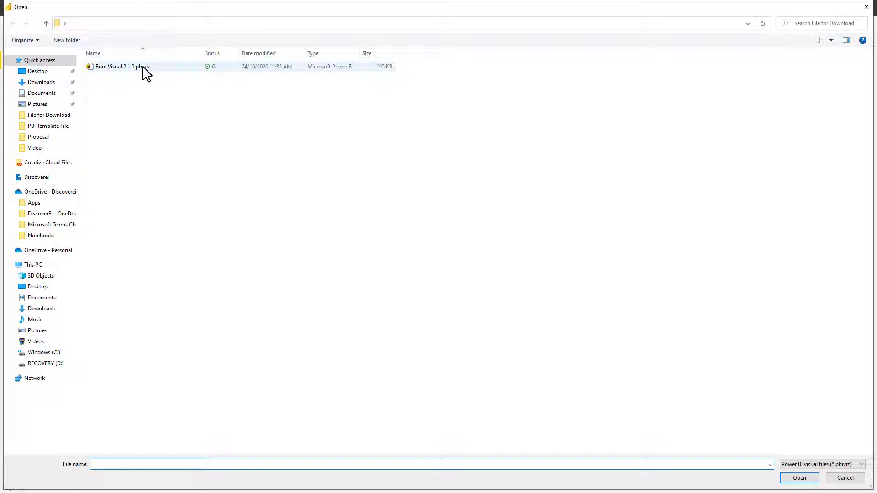
pyautogui.click(122, 66)
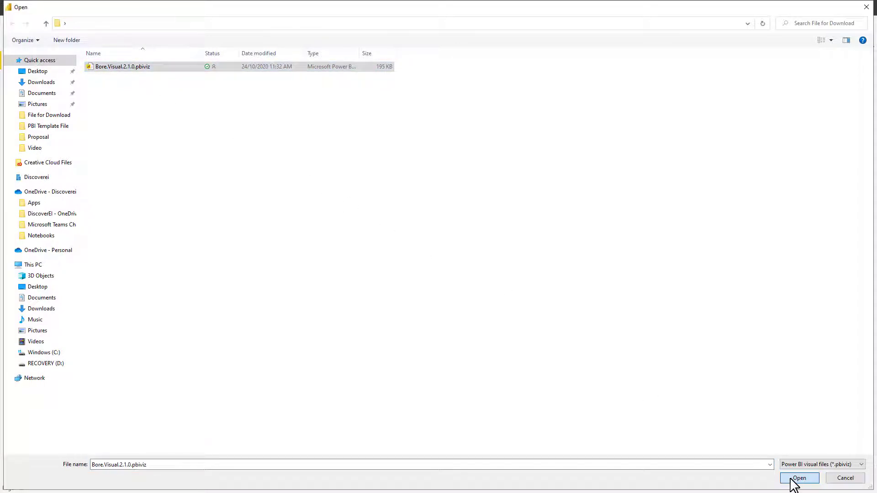
pyautogui.click(799, 478)
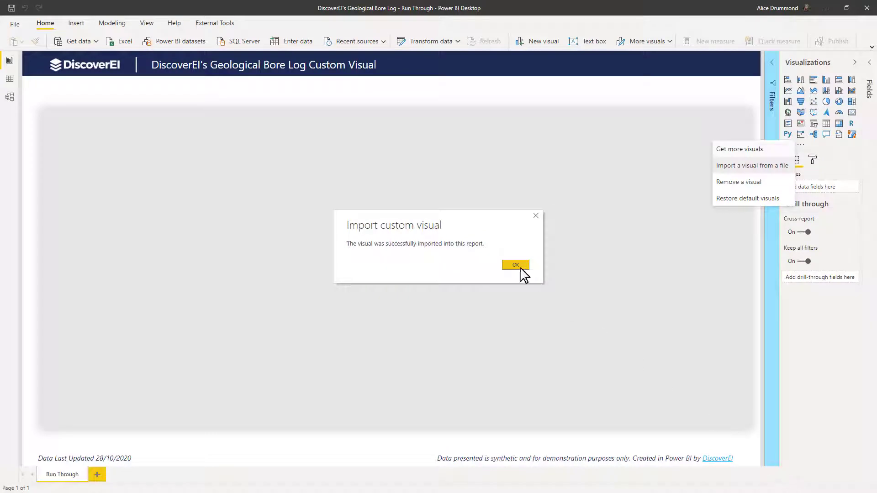
# Dismiss the import confirmation and place a new Bore Visual on the canvas
pyautogui.click(514, 264)
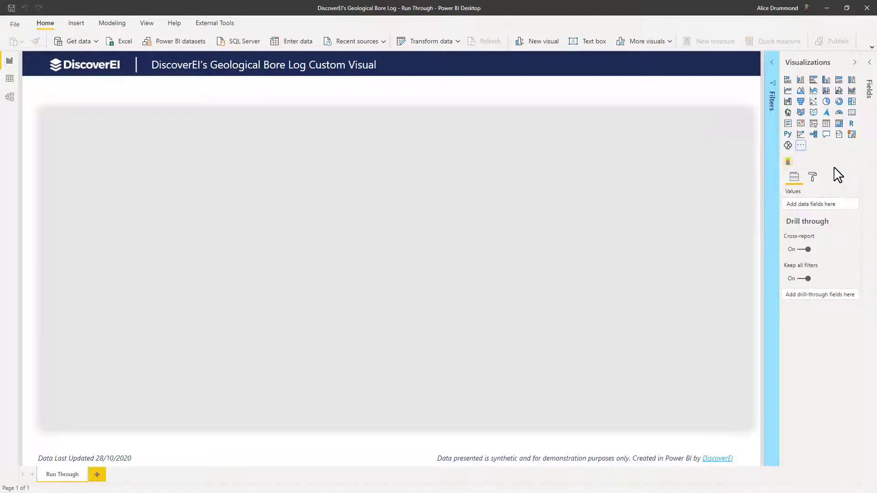
pyautogui.moveTo(788, 162)
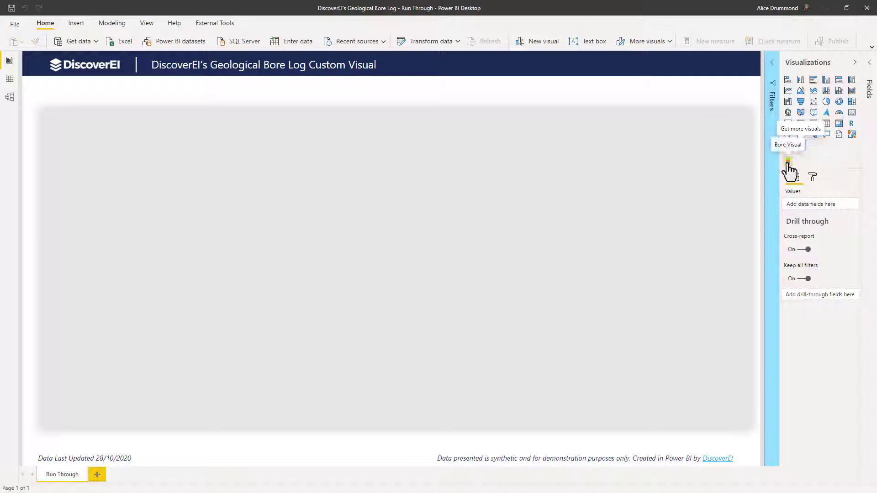
pyautogui.click(787, 161)
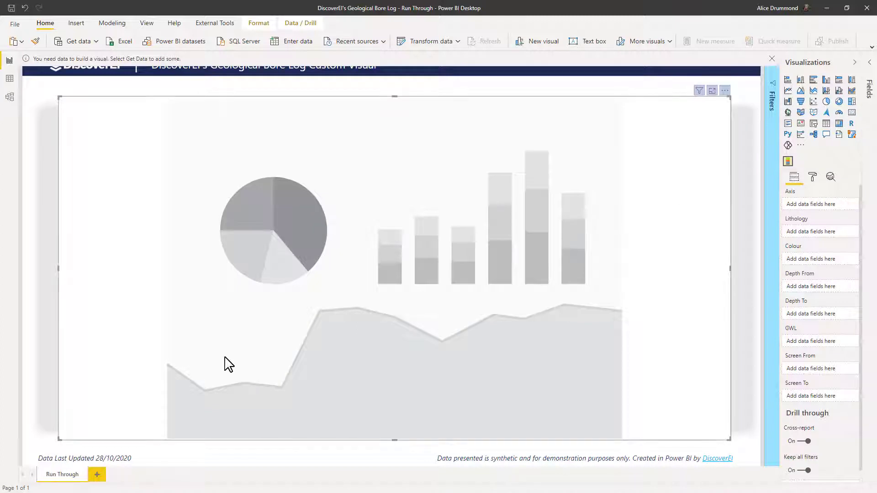
pyautogui.moveTo(812, 219)
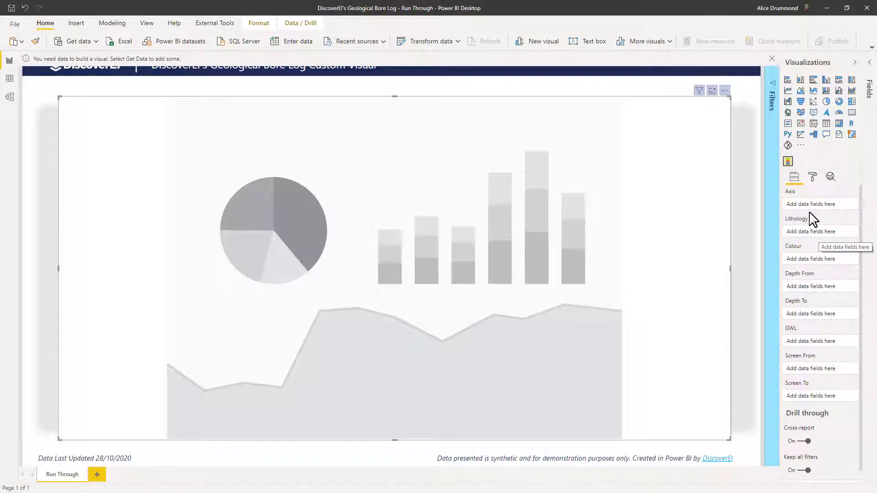
pyautogui.moveTo(815, 295)
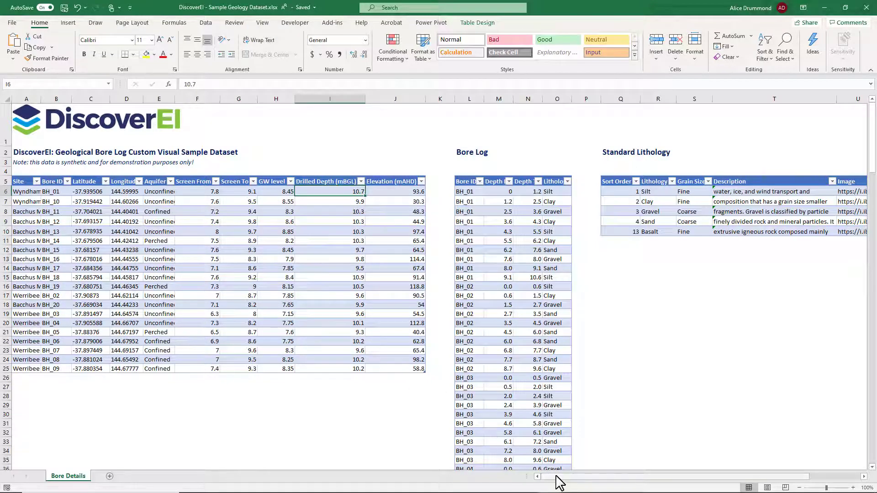
pyautogui.hscroll(3)
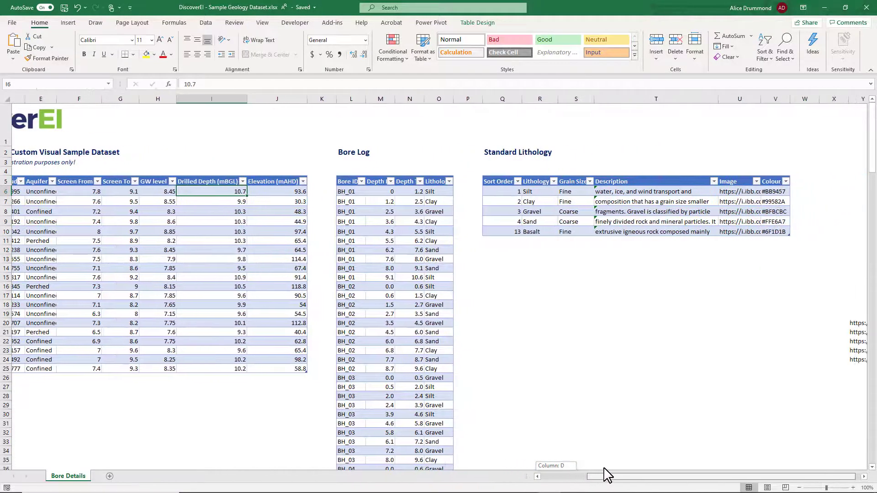
pyautogui.hscroll(-3)
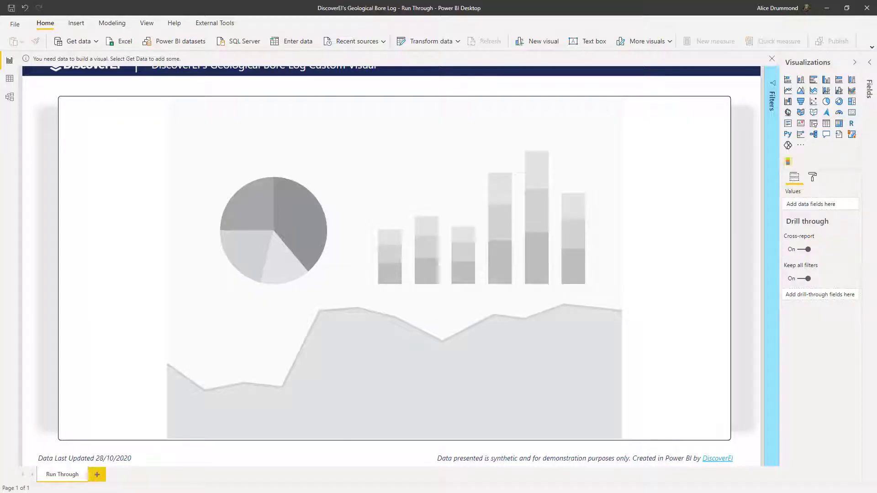
pyautogui.moveTo(107, 214)
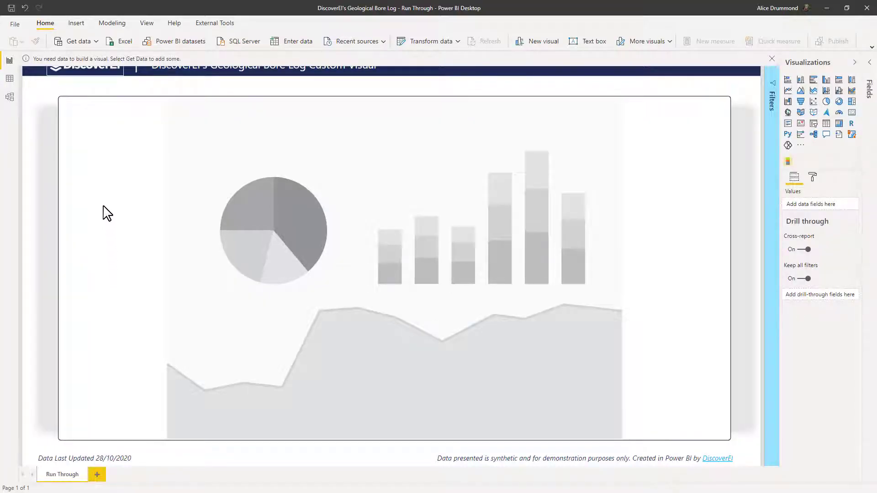
# Load BoreDetails, BoreLogs and StandardLithology from the sample geology Excel workbook
pyautogui.click(78, 40)
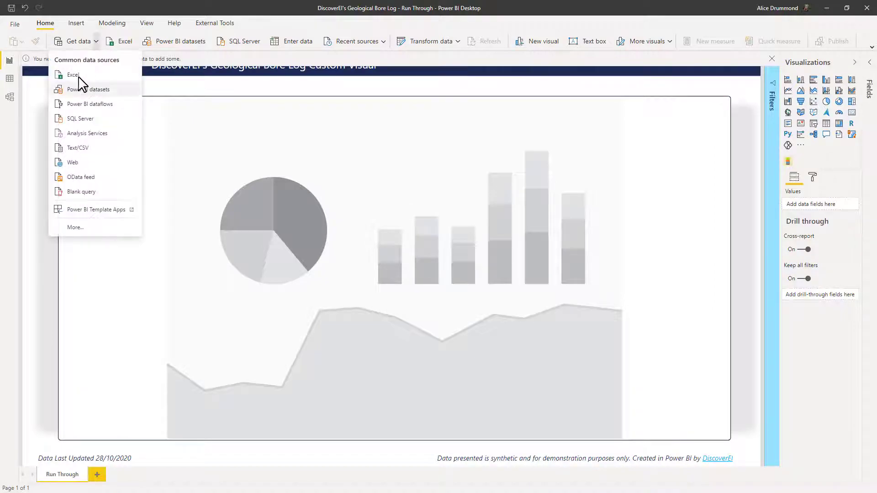
pyautogui.click(73, 74)
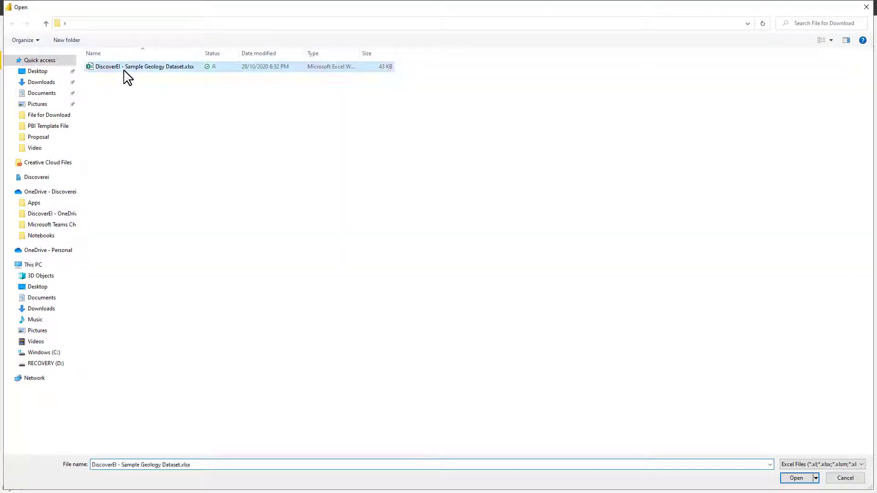
pyautogui.click(795, 478)
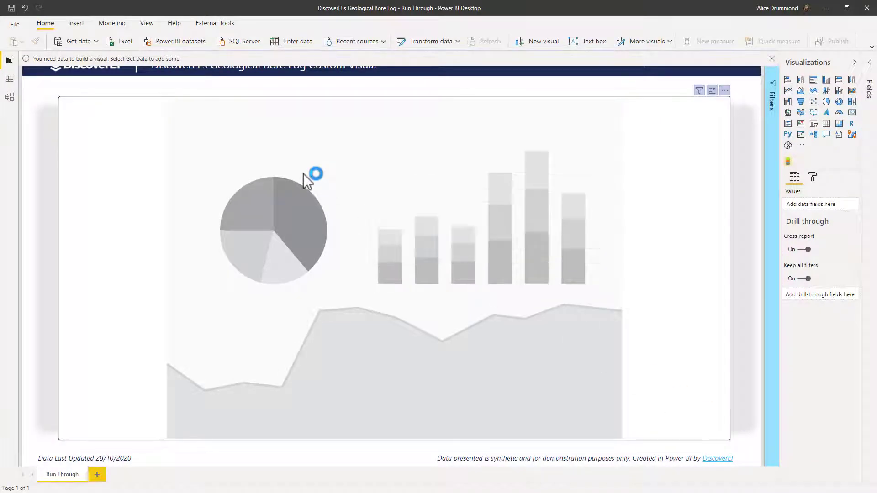
pyautogui.click(124, 41)
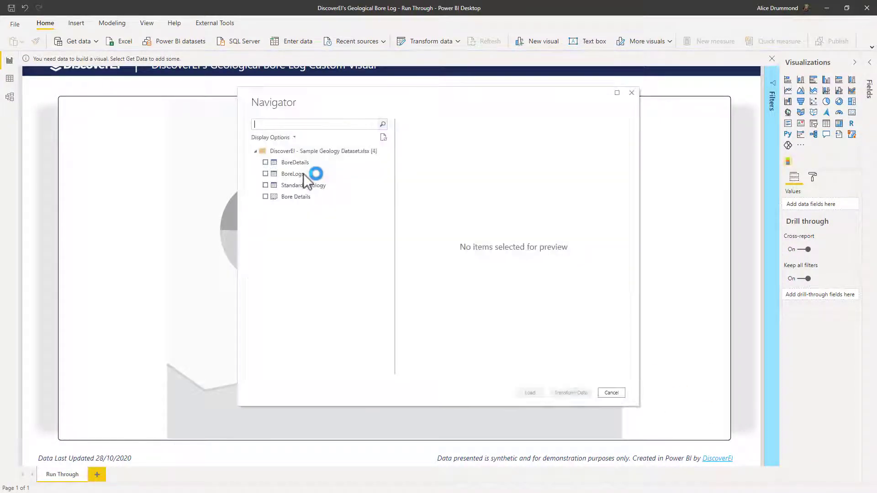
pyautogui.click(266, 162)
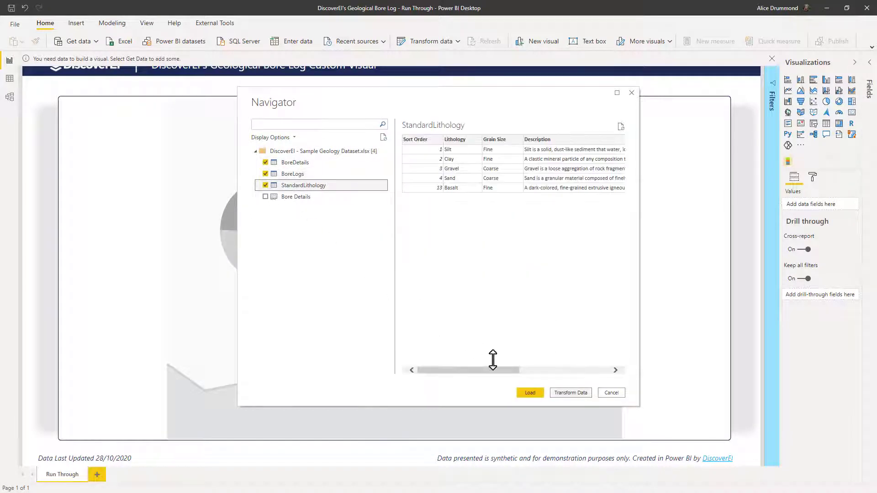
pyautogui.click(529, 392)
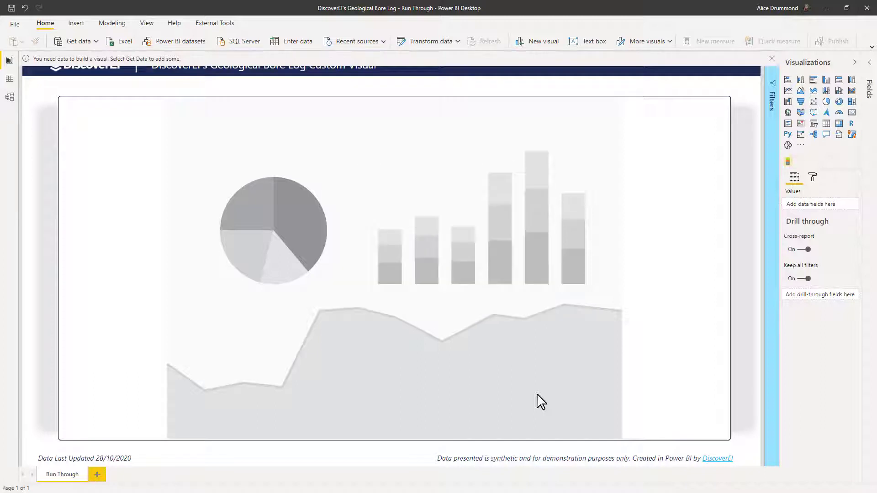
pyautogui.click(677, 60)
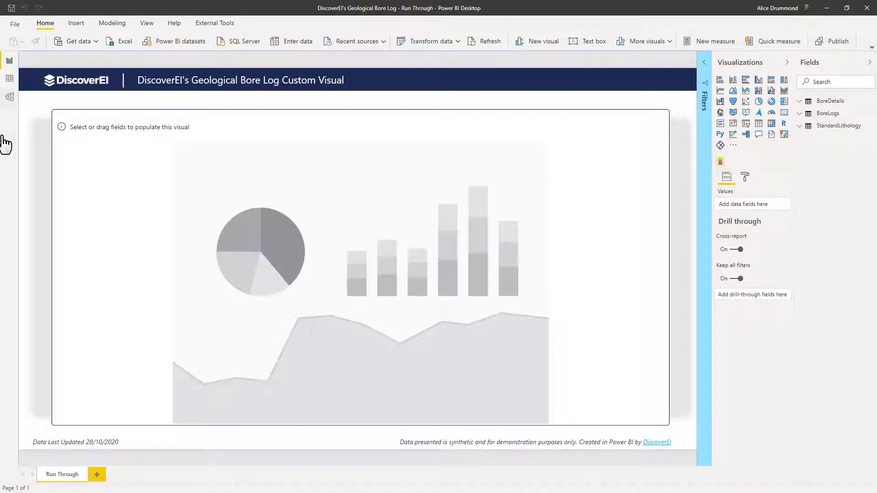
pyautogui.click(9, 96)
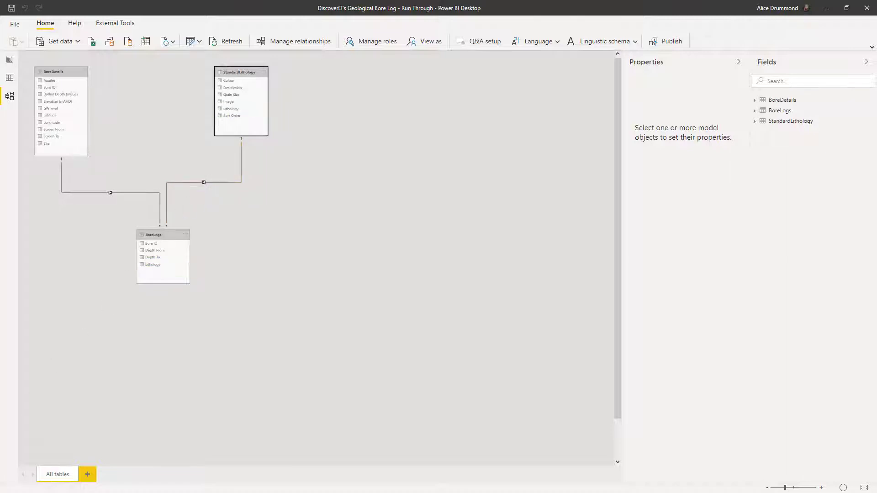
pyautogui.click(32, 203)
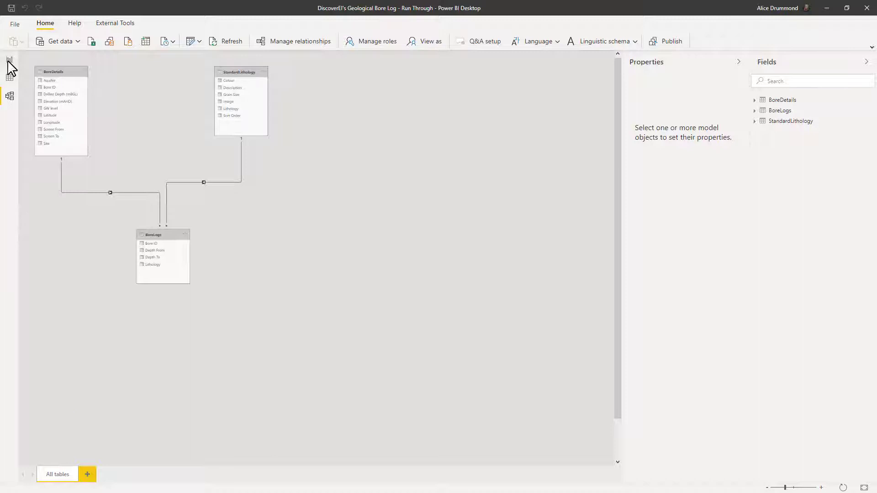
pyautogui.click(9, 60)
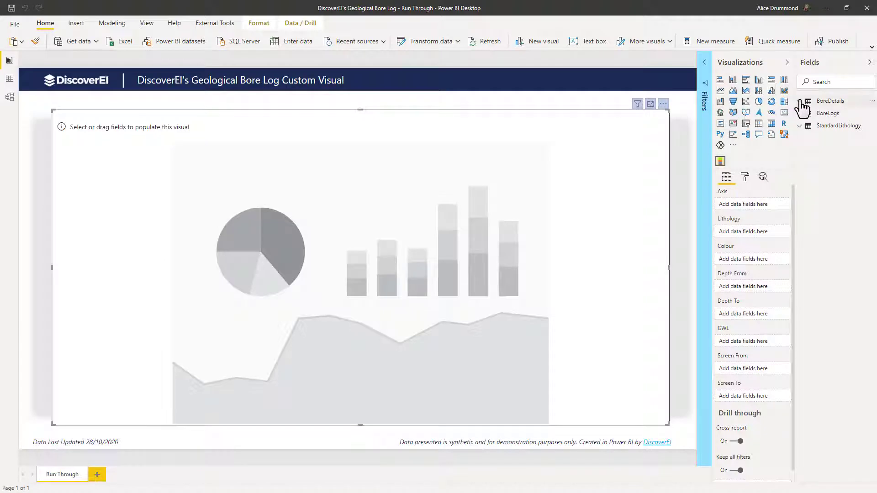
# Feed the Bore Visual Bore ID, Lithology, depth ranges and Average GW level
pyautogui.click(831, 100)
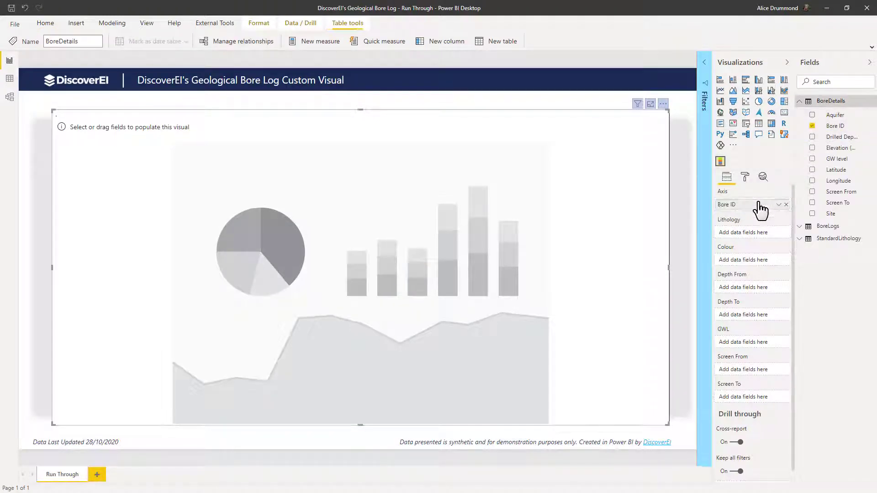
pyautogui.click(839, 238)
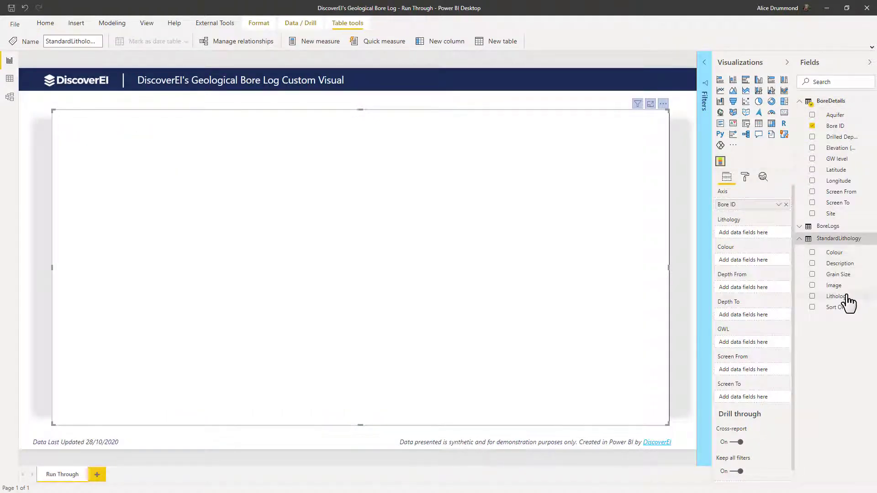
pyautogui.click(812, 296)
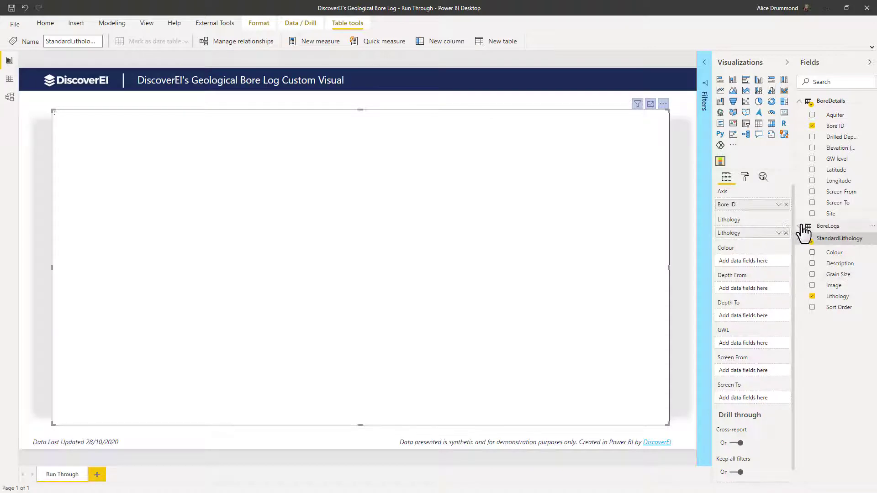
pyautogui.click(828, 226)
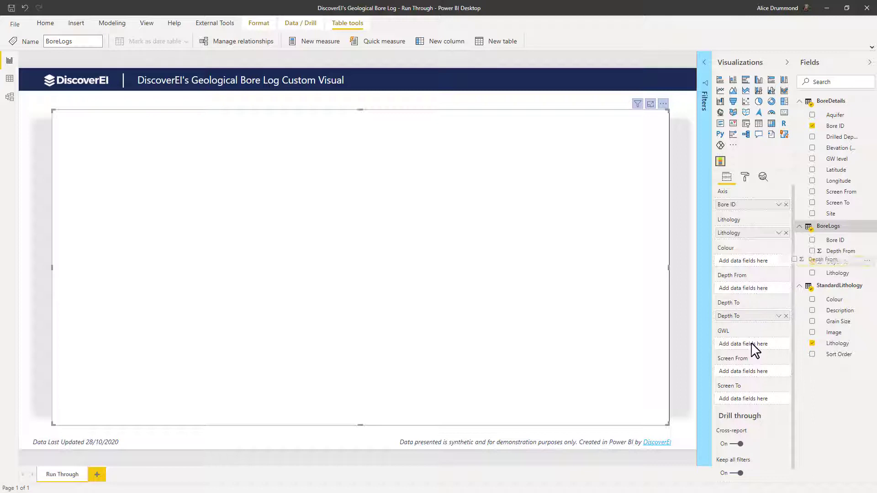
pyautogui.click(812, 251)
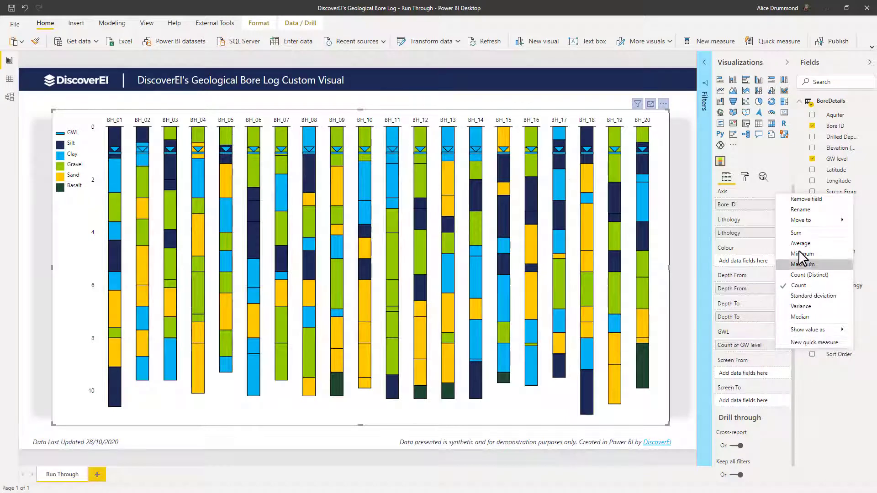
pyautogui.click(800, 243)
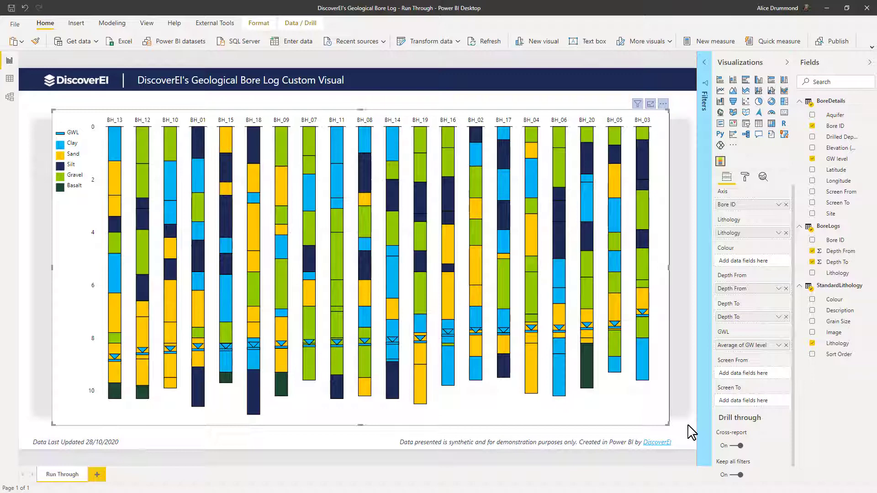
pyautogui.moveTo(748, 316)
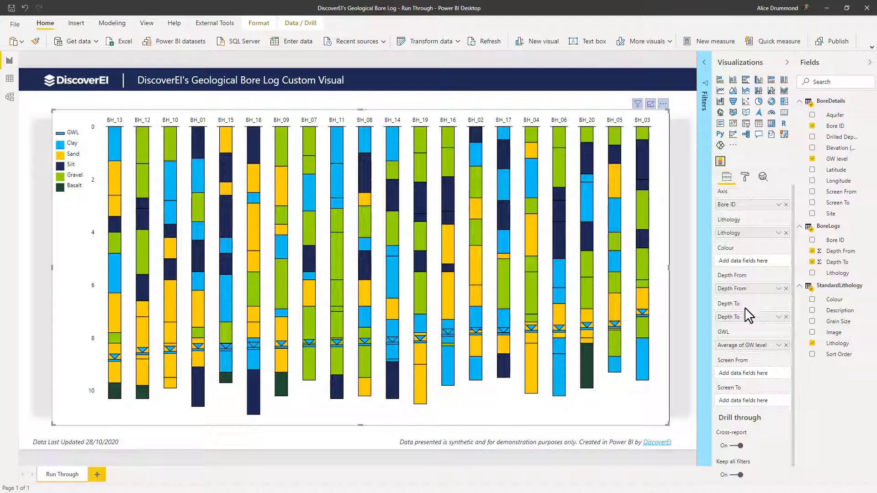
pyautogui.moveTo(761, 385)
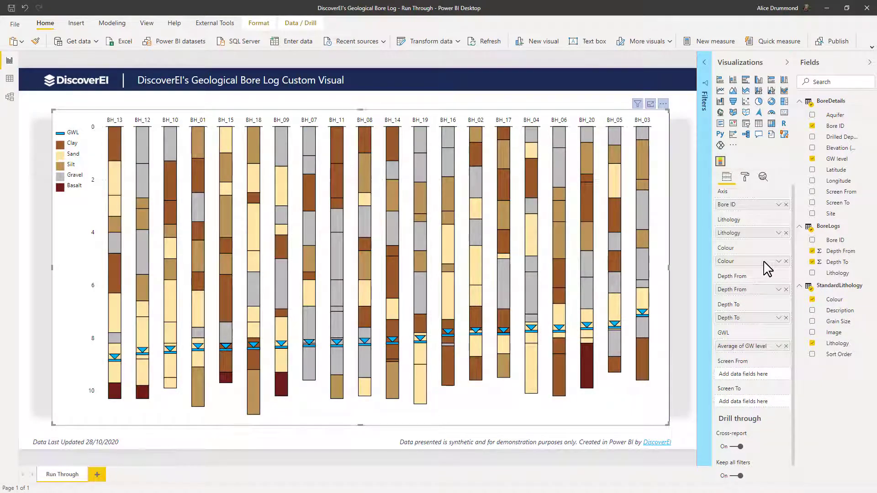
pyautogui.moveTo(767, 268)
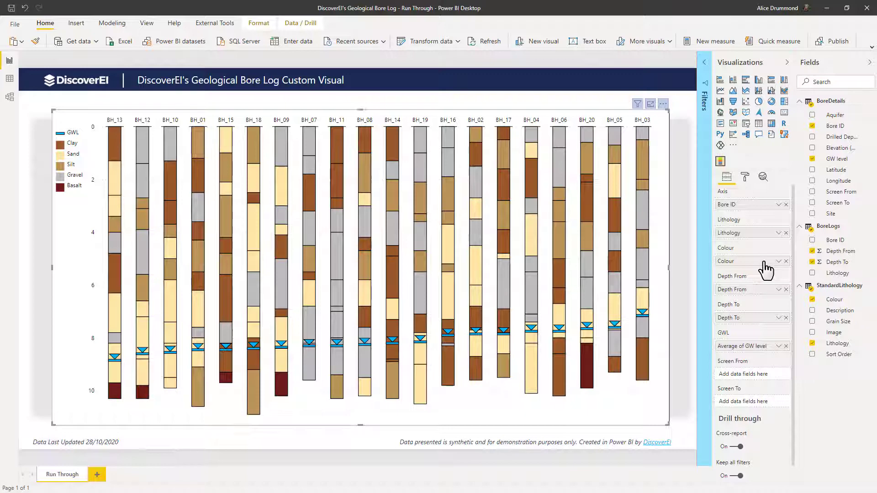
pyautogui.moveTo(820, 400)
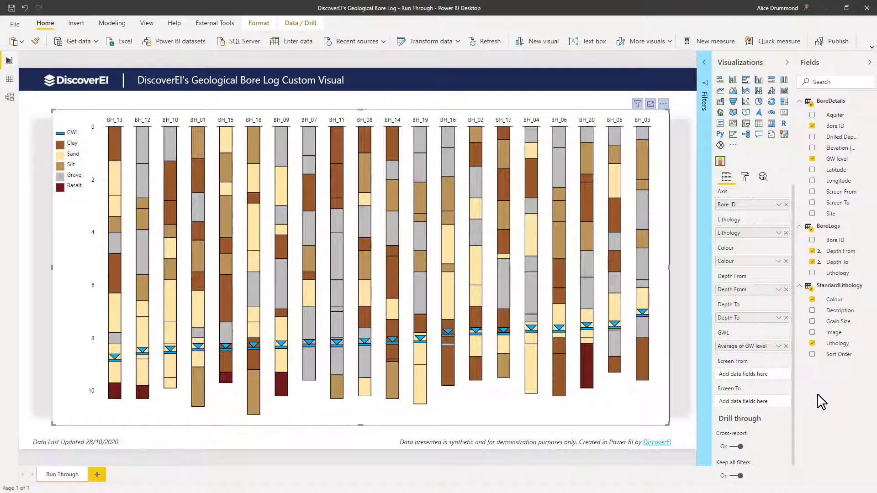
pyautogui.moveTo(836, 200)
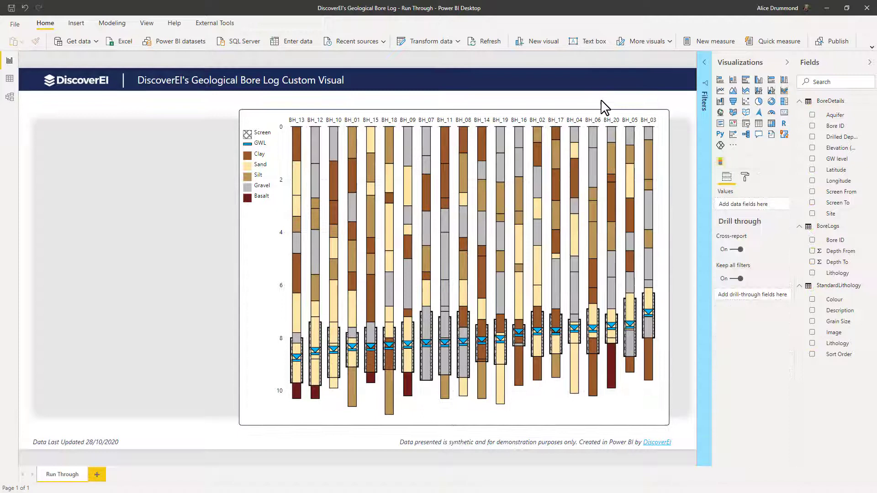
pyautogui.moveTo(724, 117)
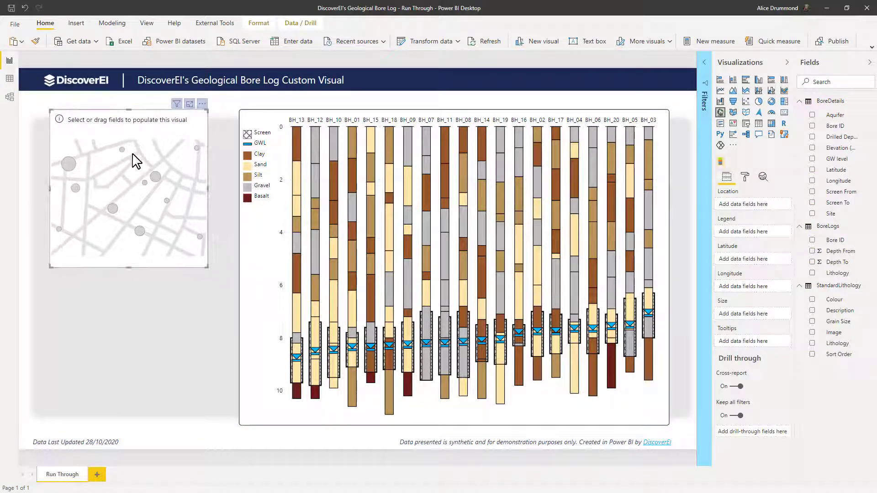
pyautogui.moveTo(848, 176)
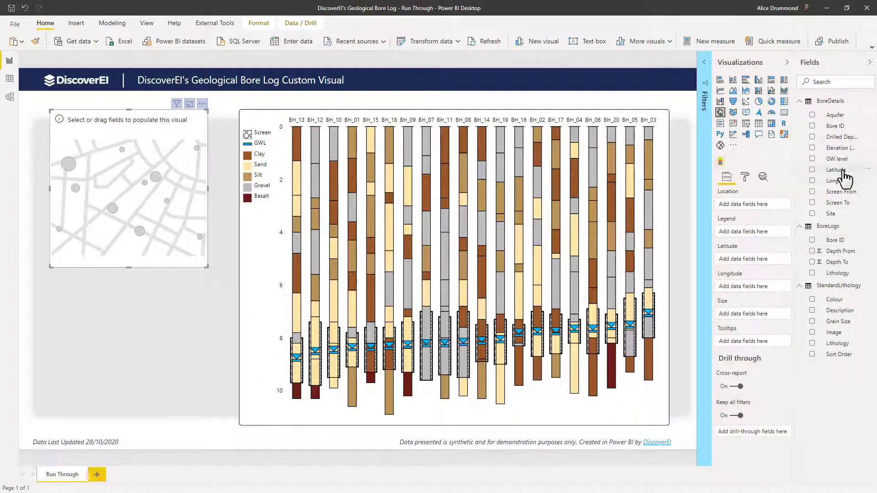
# Plot bores by Latitude and Longitude, then test and clear a map-point filter
pyautogui.click(812, 170)
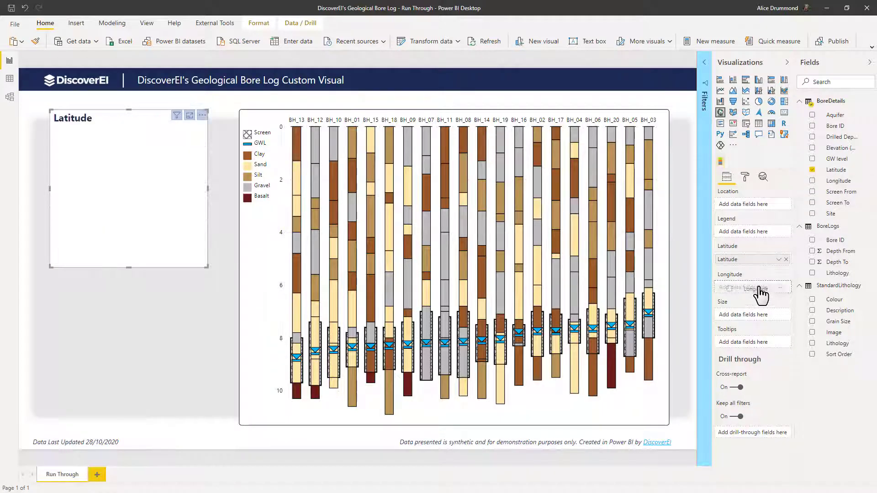
pyautogui.click(812, 181)
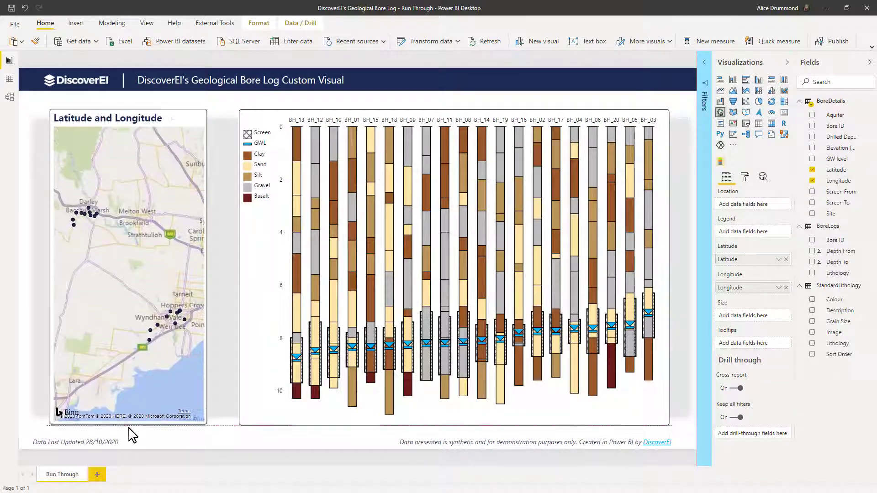
pyautogui.click(148, 345)
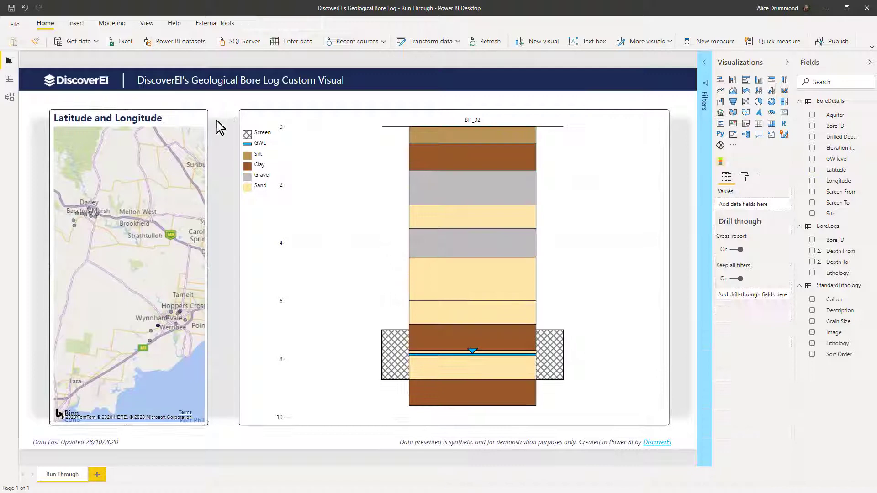
pyautogui.click(129, 268)
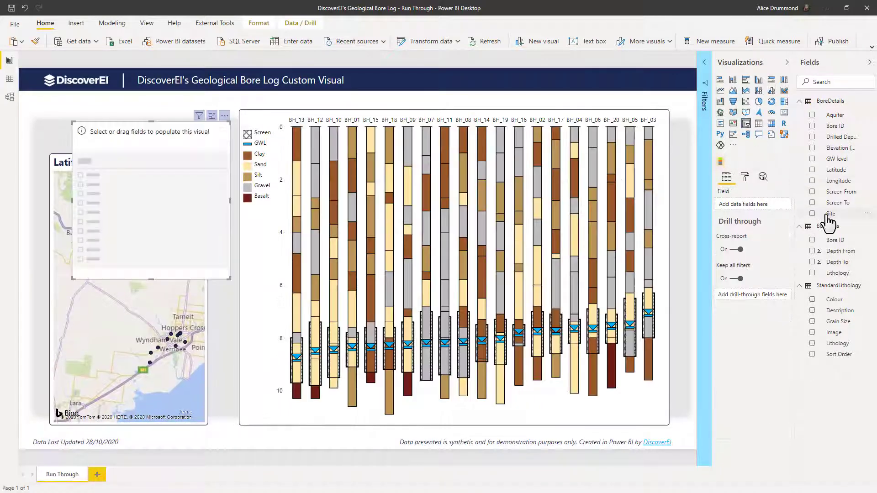
# Add Site to the slicer, select Bacchus Marsh, then select the bore log visual
pyautogui.click(812, 214)
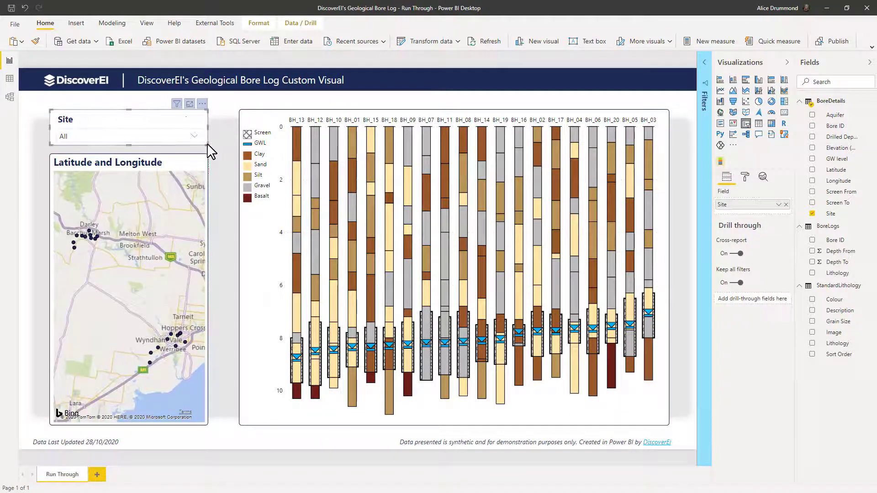
pyautogui.click(194, 136)
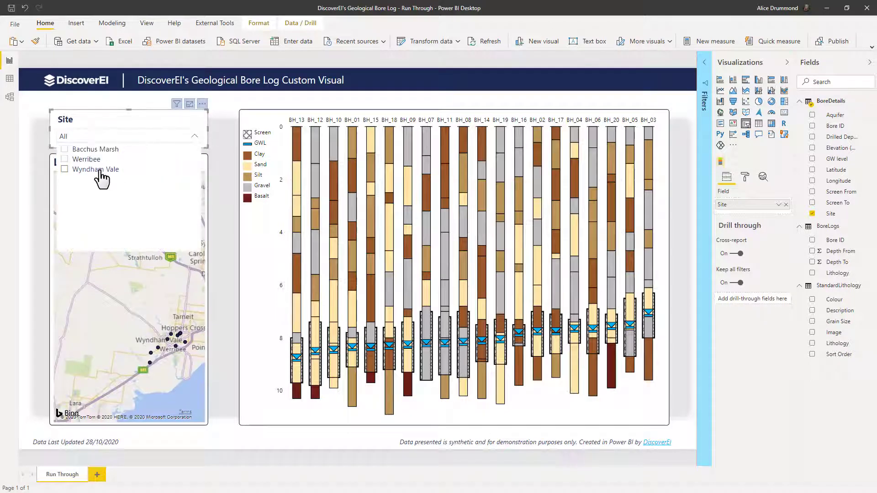
pyautogui.click(64, 169)
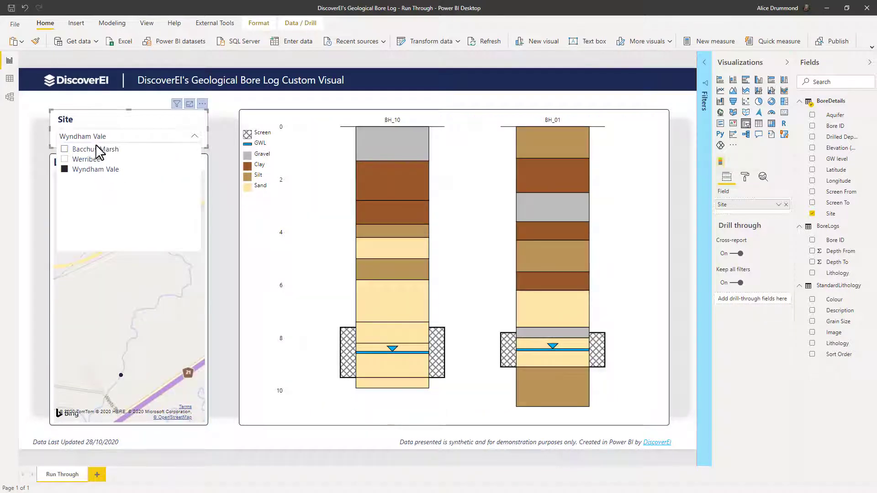
pyautogui.click(82, 148)
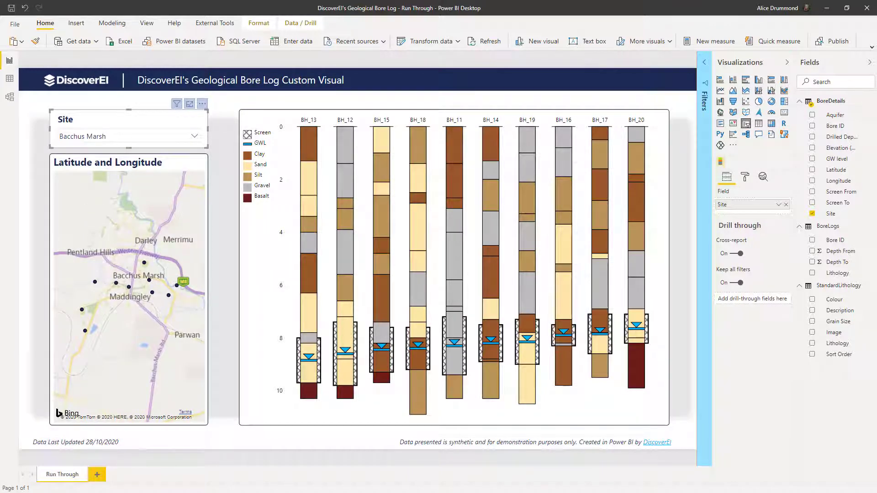
pyautogui.click(231, 108)
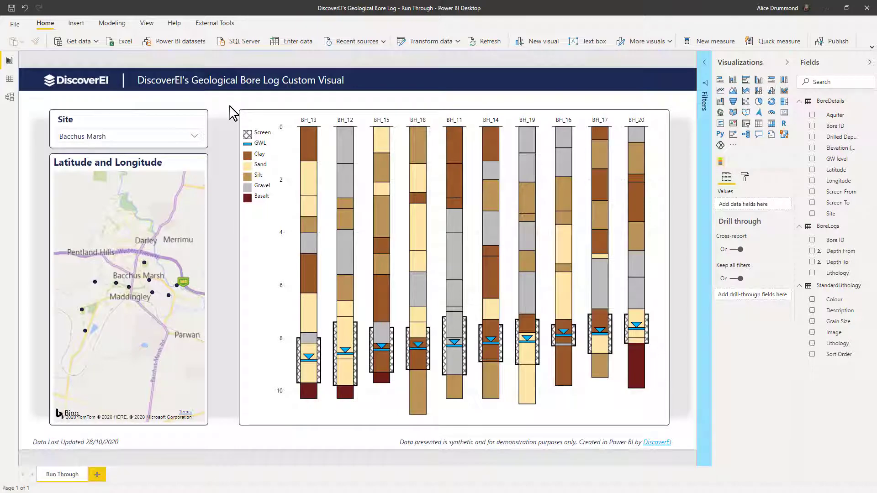
pyautogui.click(448, 252)
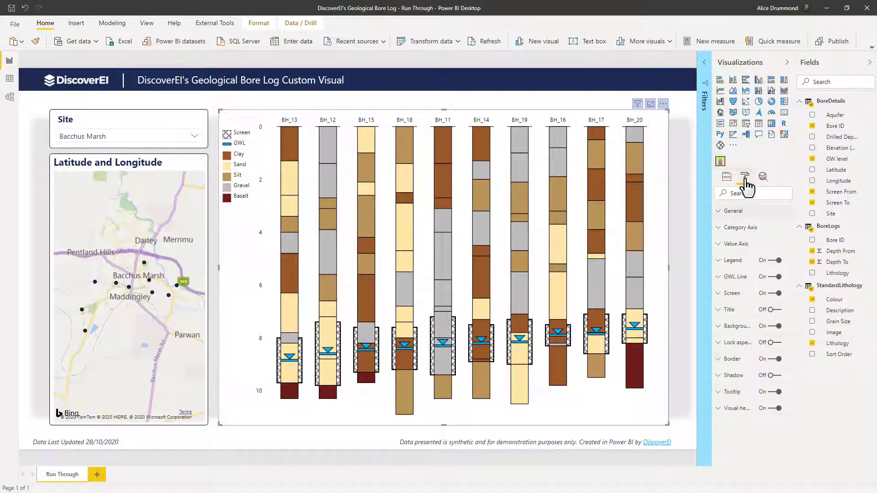
# In the bore log's Format pane, check bore label, depth axis, legend and GWL Line settings
pyautogui.click(740, 227)
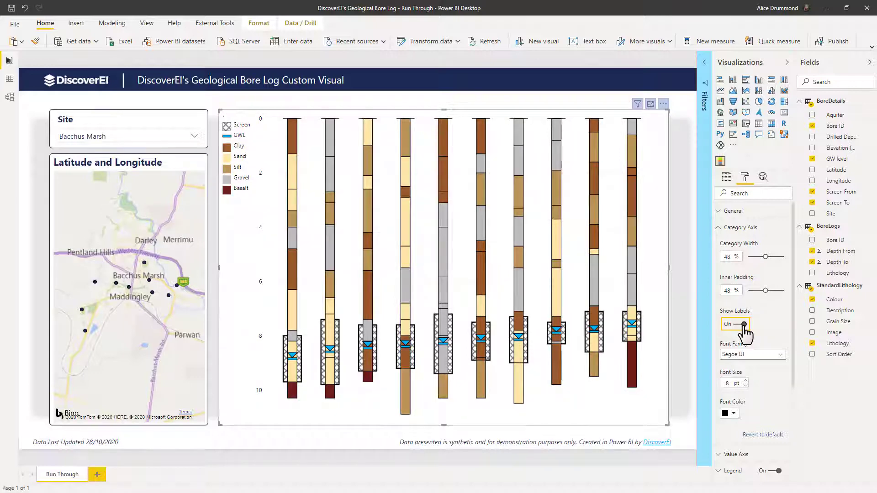
pyautogui.click(741, 227)
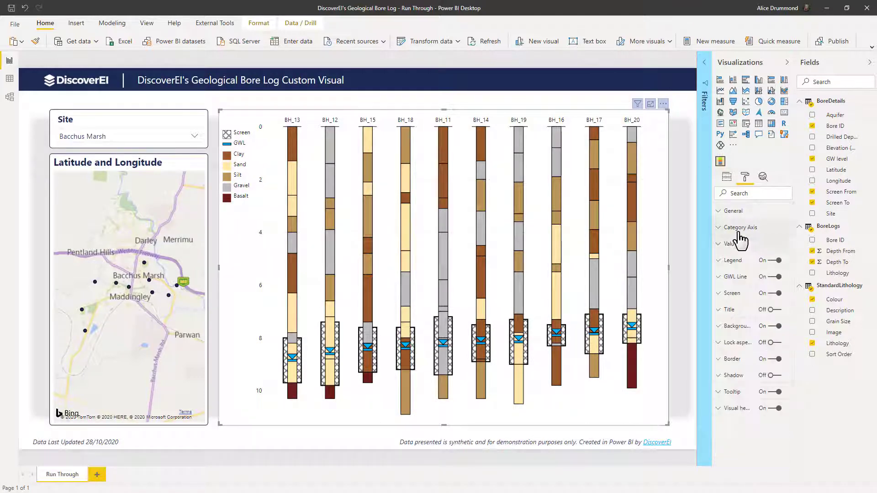
pyautogui.click(722, 244)
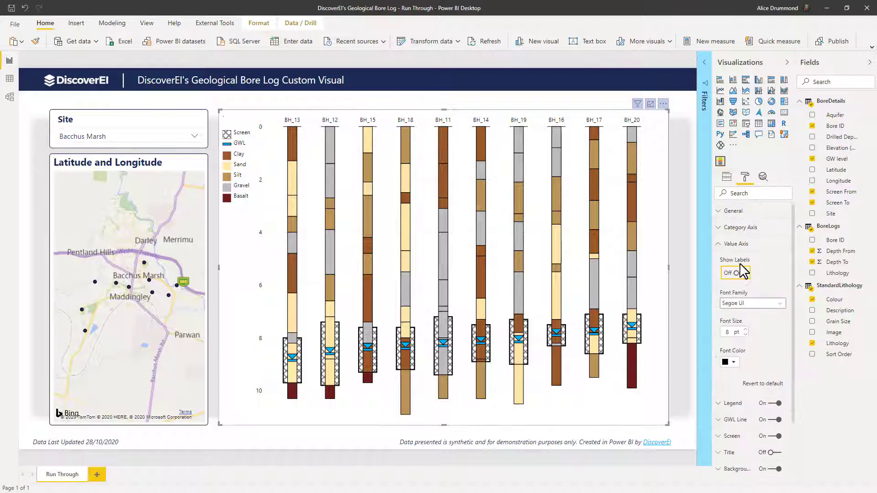
pyautogui.click(722, 243)
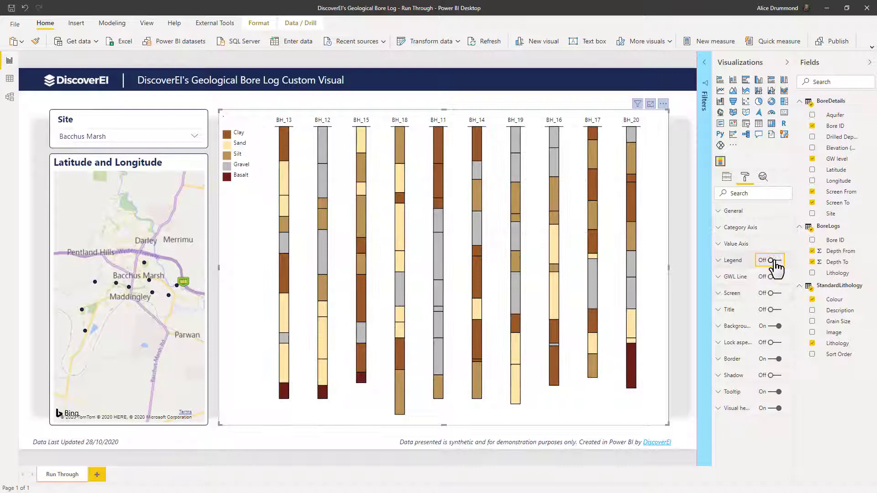
pyautogui.click(777, 260)
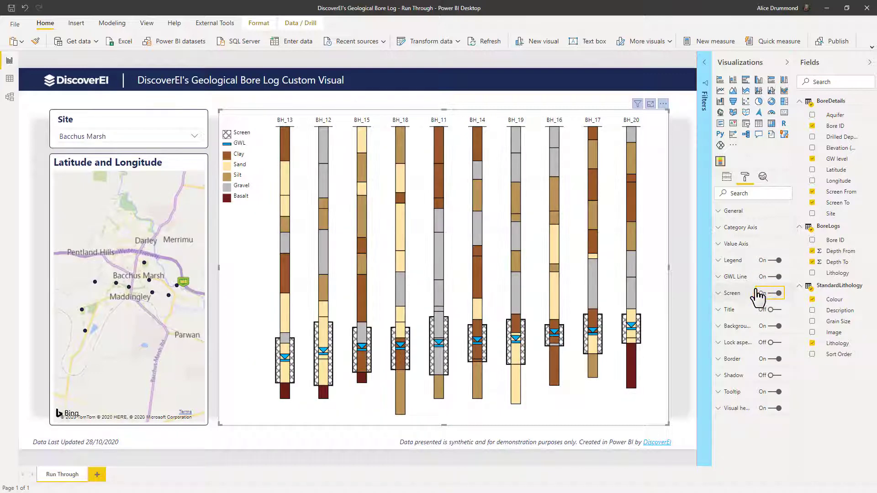
pyautogui.click(721, 276)
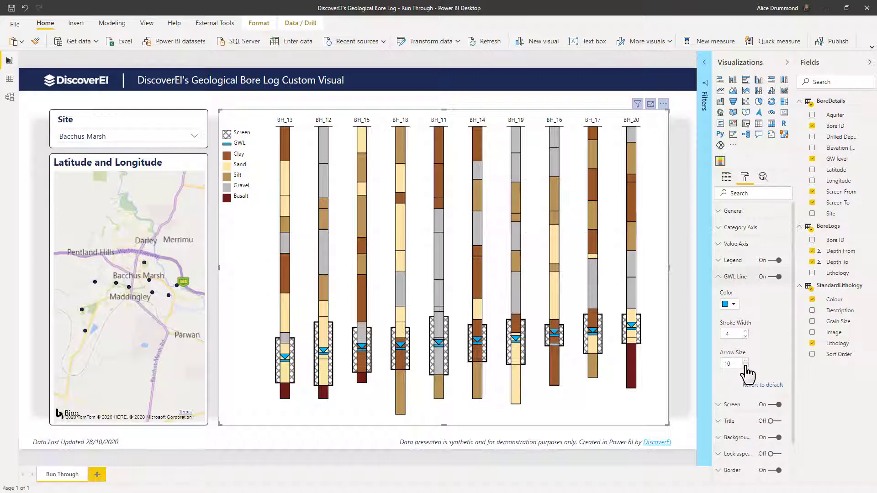
pyautogui.click(744, 366)
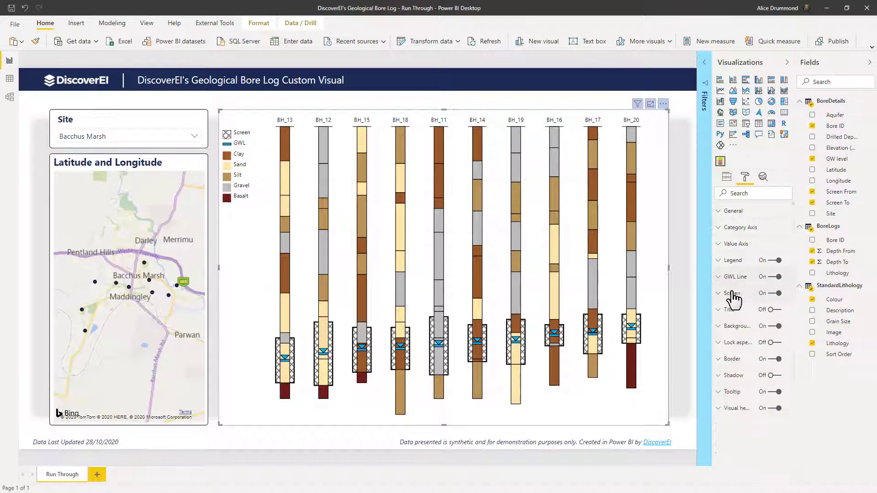
# Give screens a Horizontal pattern, no border and a Stroke Width of 1
pyautogui.click(733, 293)
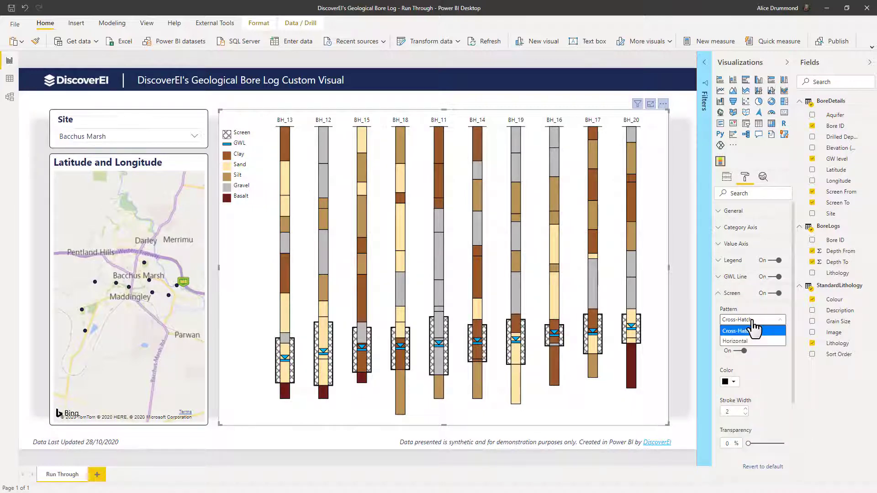
pyautogui.click(734, 341)
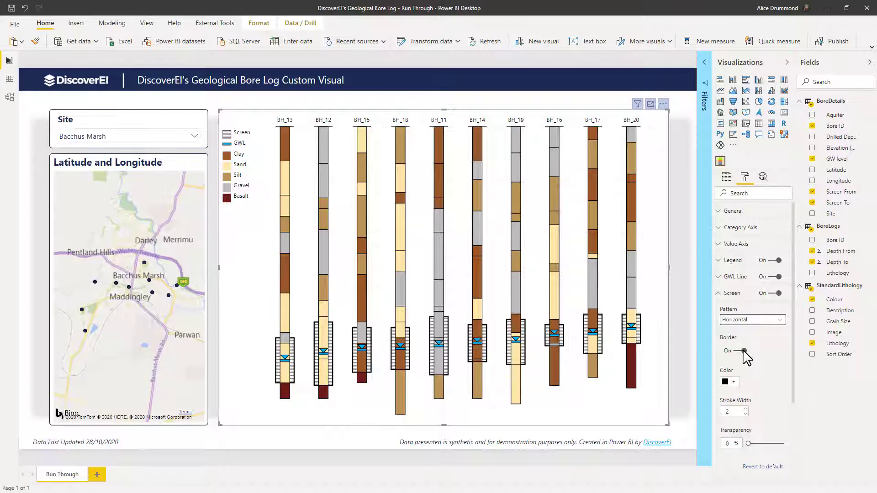
pyautogui.click(743, 351)
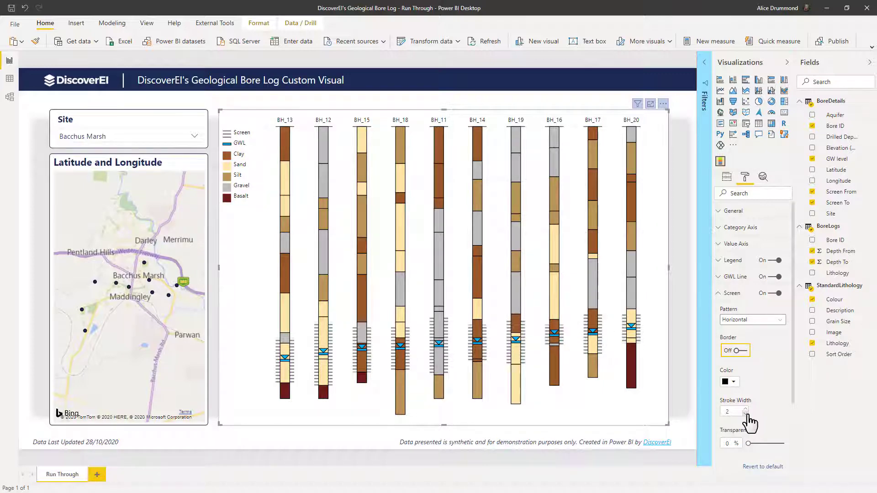
pyautogui.click(745, 414)
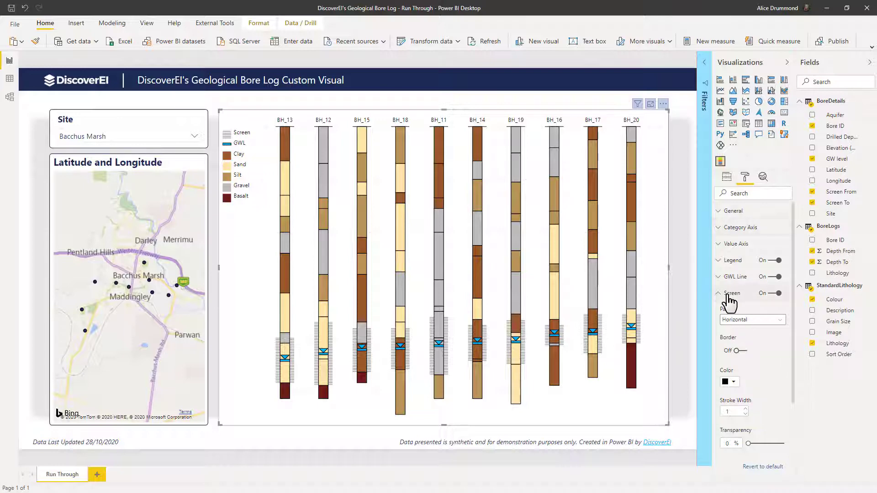
pyautogui.click(720, 292)
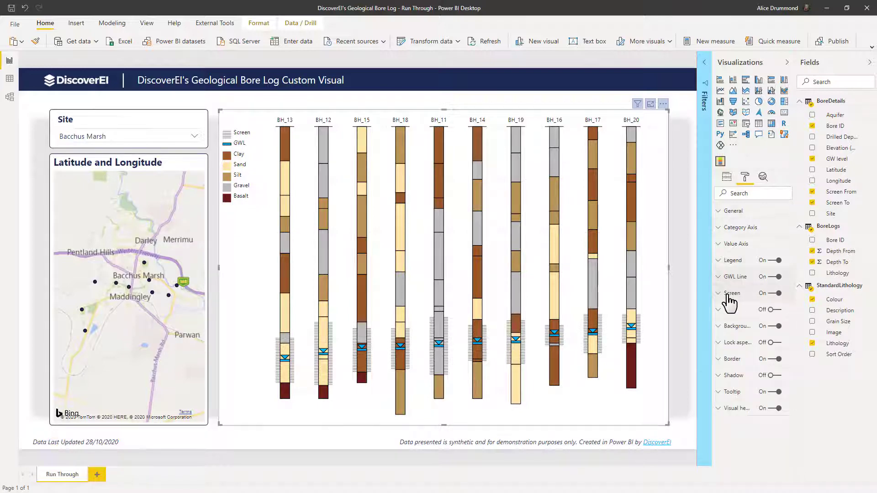
# Expand the bore log visual's Tooltip card and view the Default / Report page type options
pyautogui.click(733, 389)
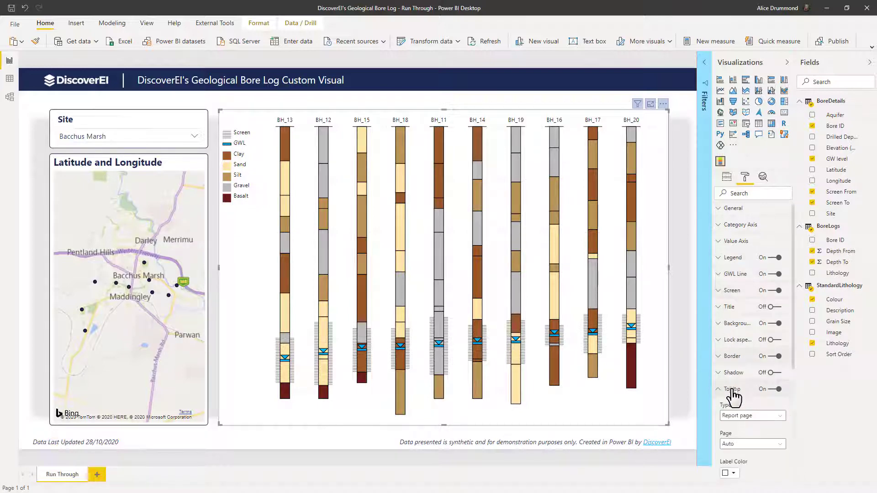
pyautogui.click(751, 416)
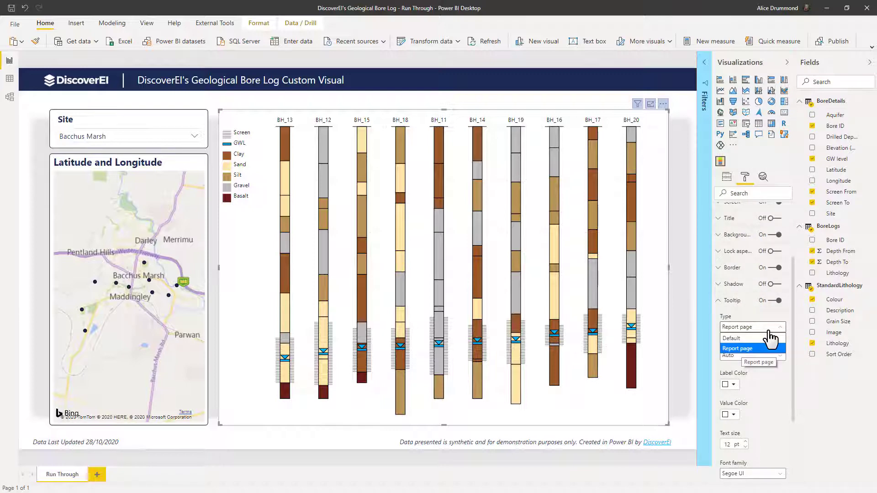
pyautogui.moveTo(752, 338)
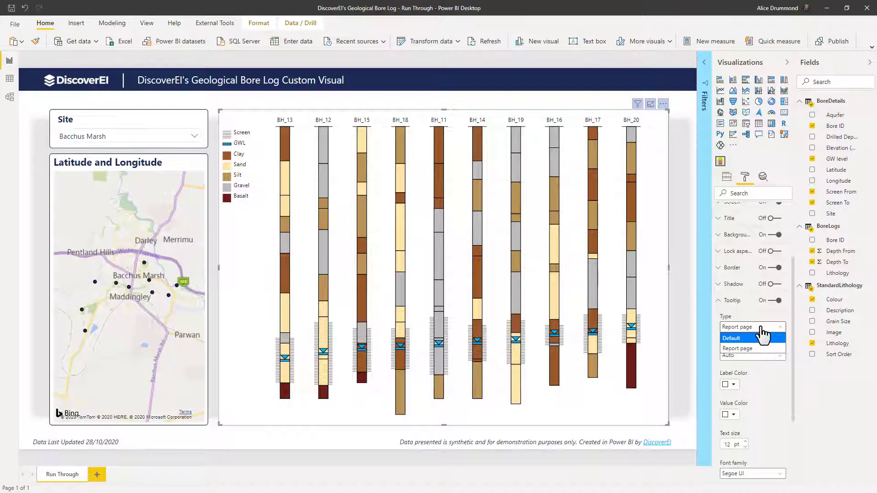
pyautogui.click(732, 338)
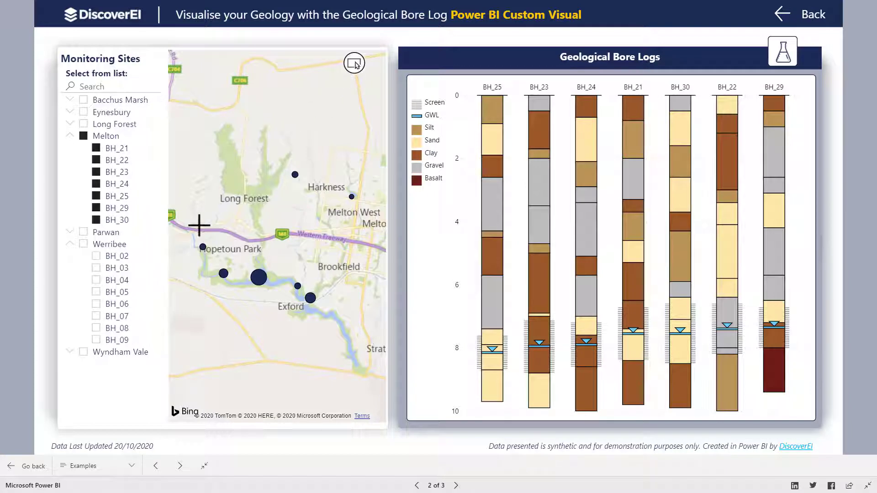
pyautogui.moveTo(325, 314)
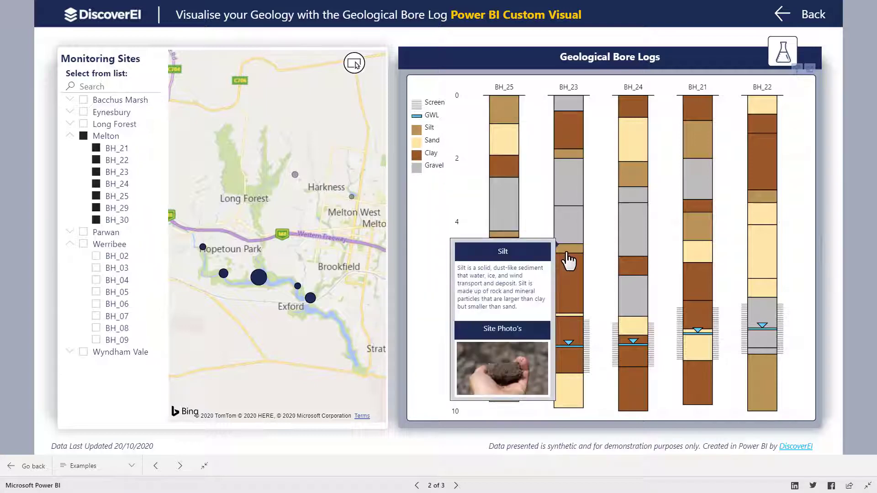
pyautogui.moveTo(638, 325)
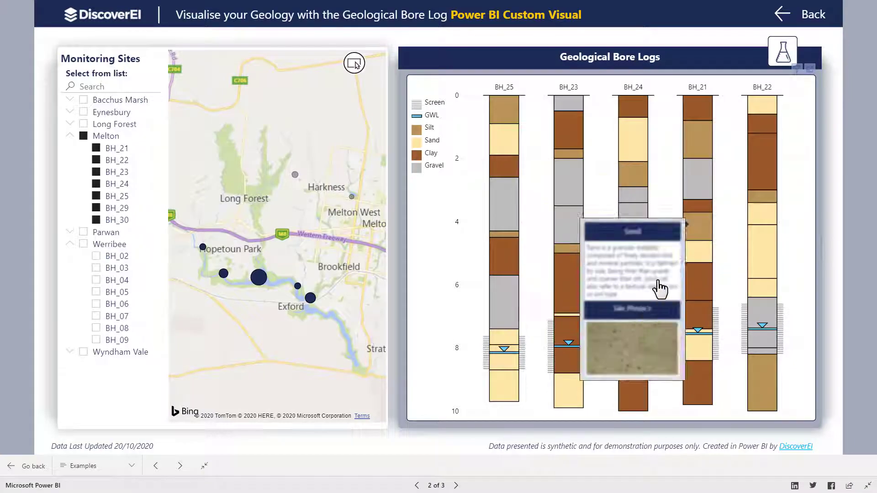
# Open BH_23's water quality page and expand its row in the summary table
pyautogui.click(782, 51)
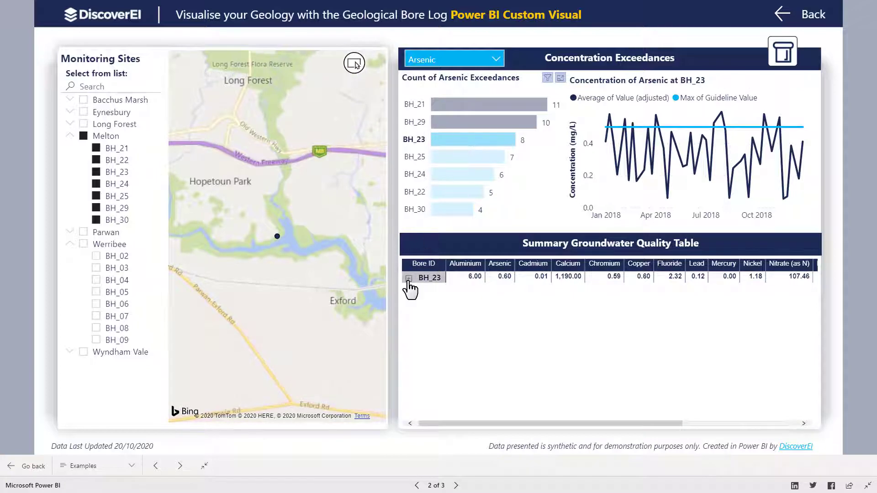
pyautogui.click(408, 278)
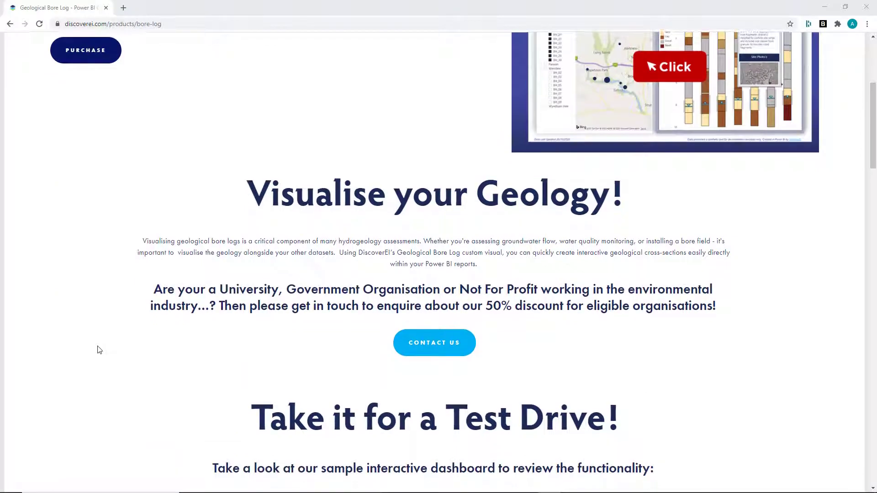
# Scroll the bore log product page down to What You'll Get and Licence Conditions
pyautogui.scroll(-3)
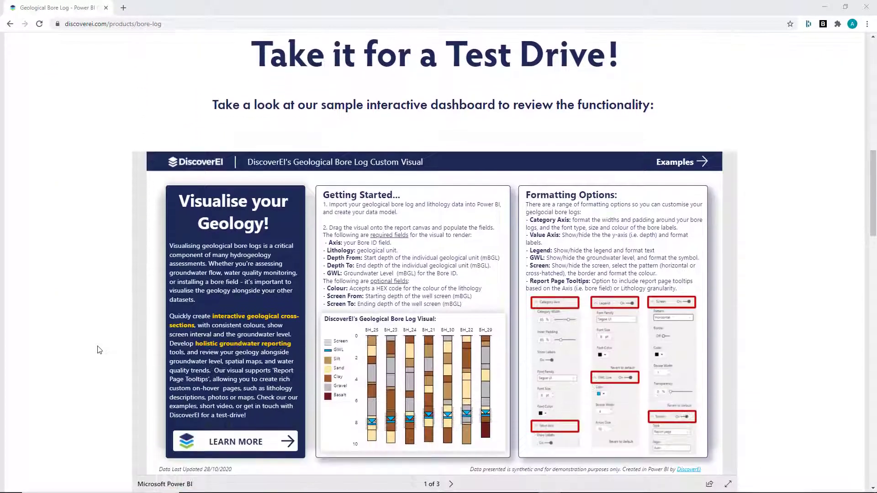
pyautogui.scroll(-3)
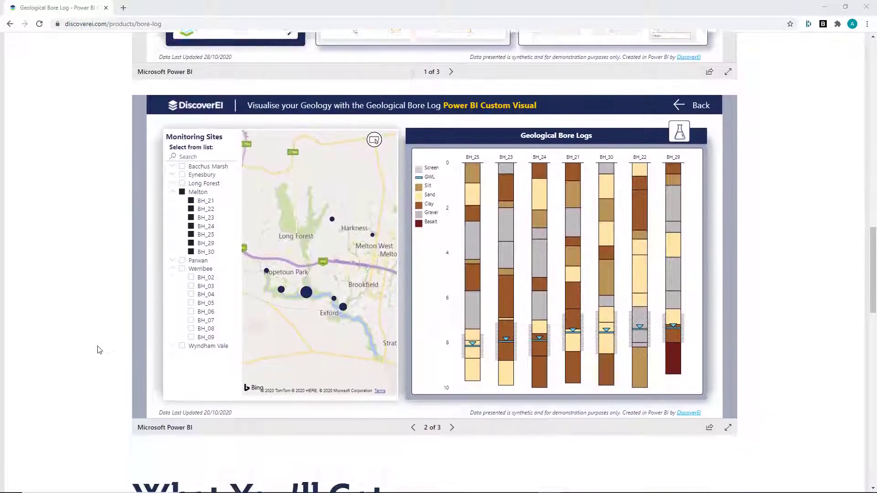
pyautogui.scroll(-3)
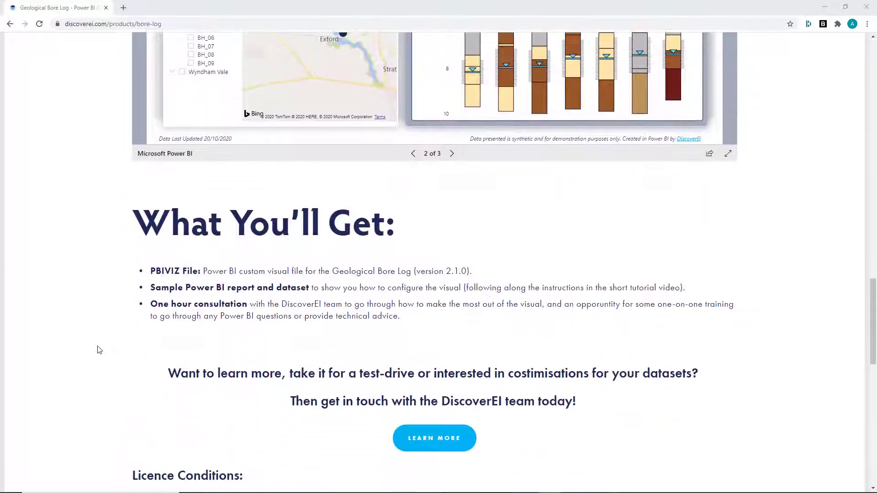
pyautogui.scroll(-3)
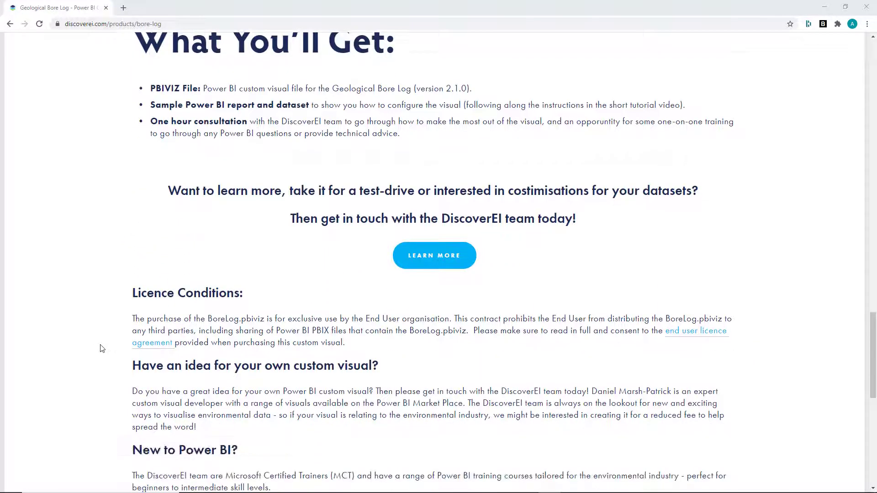